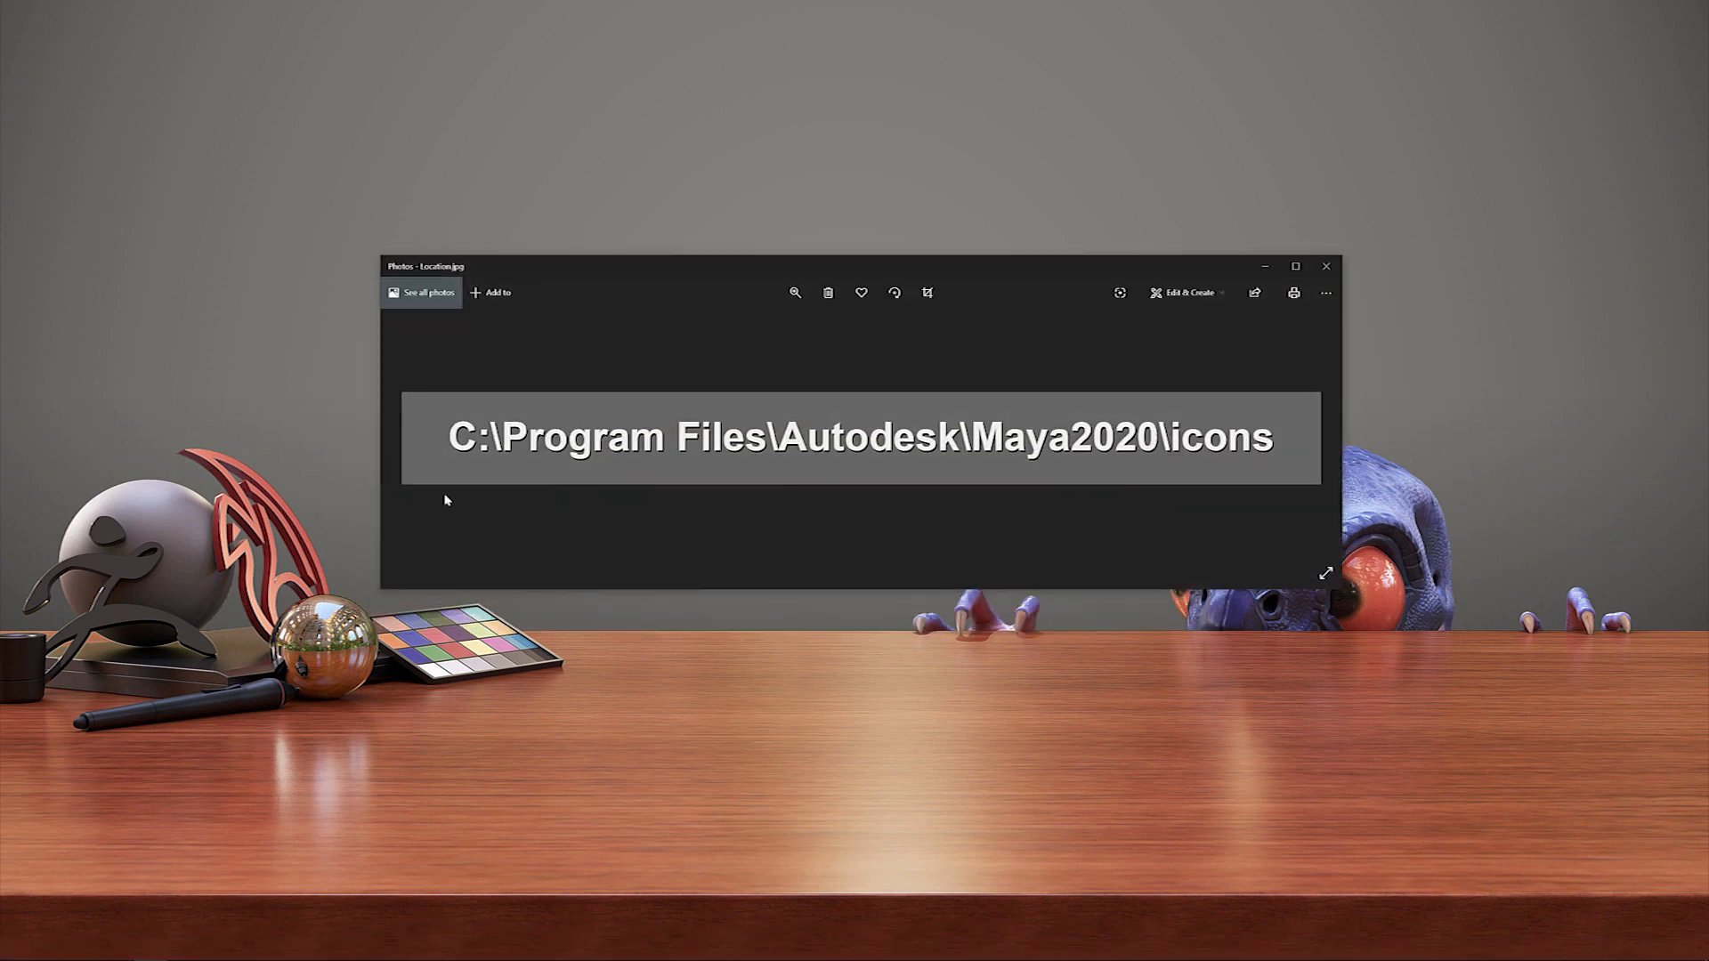
mouse_move(1232, 518)
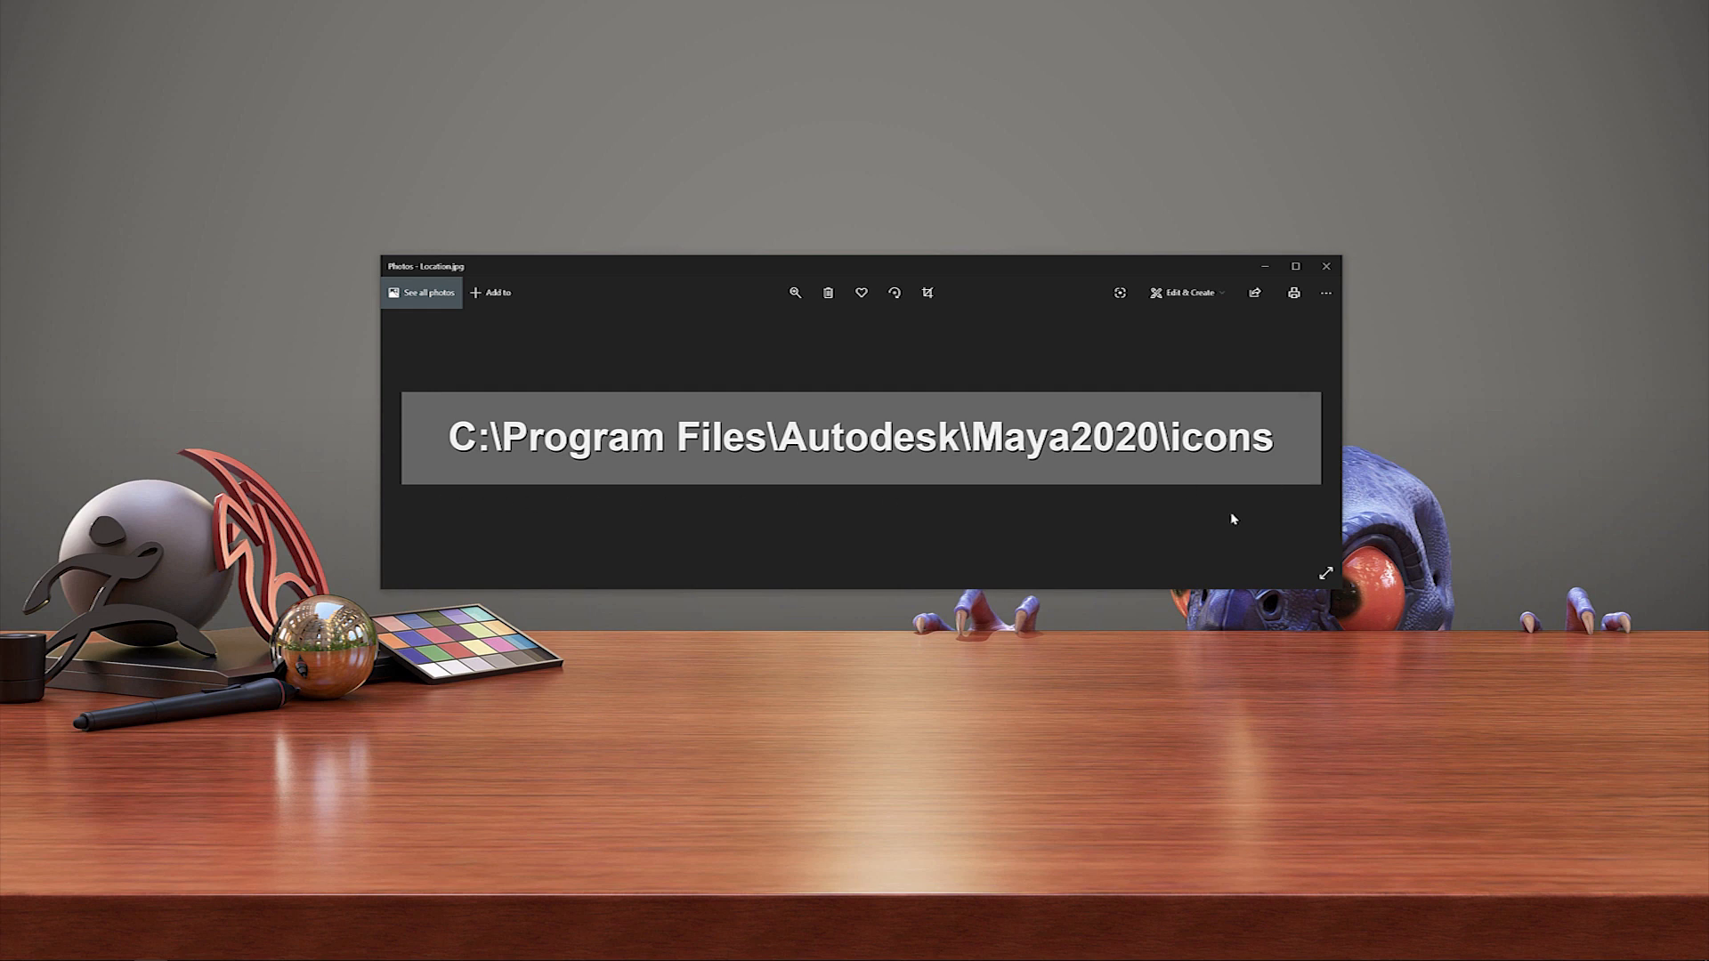
mouse_move(1198, 511)
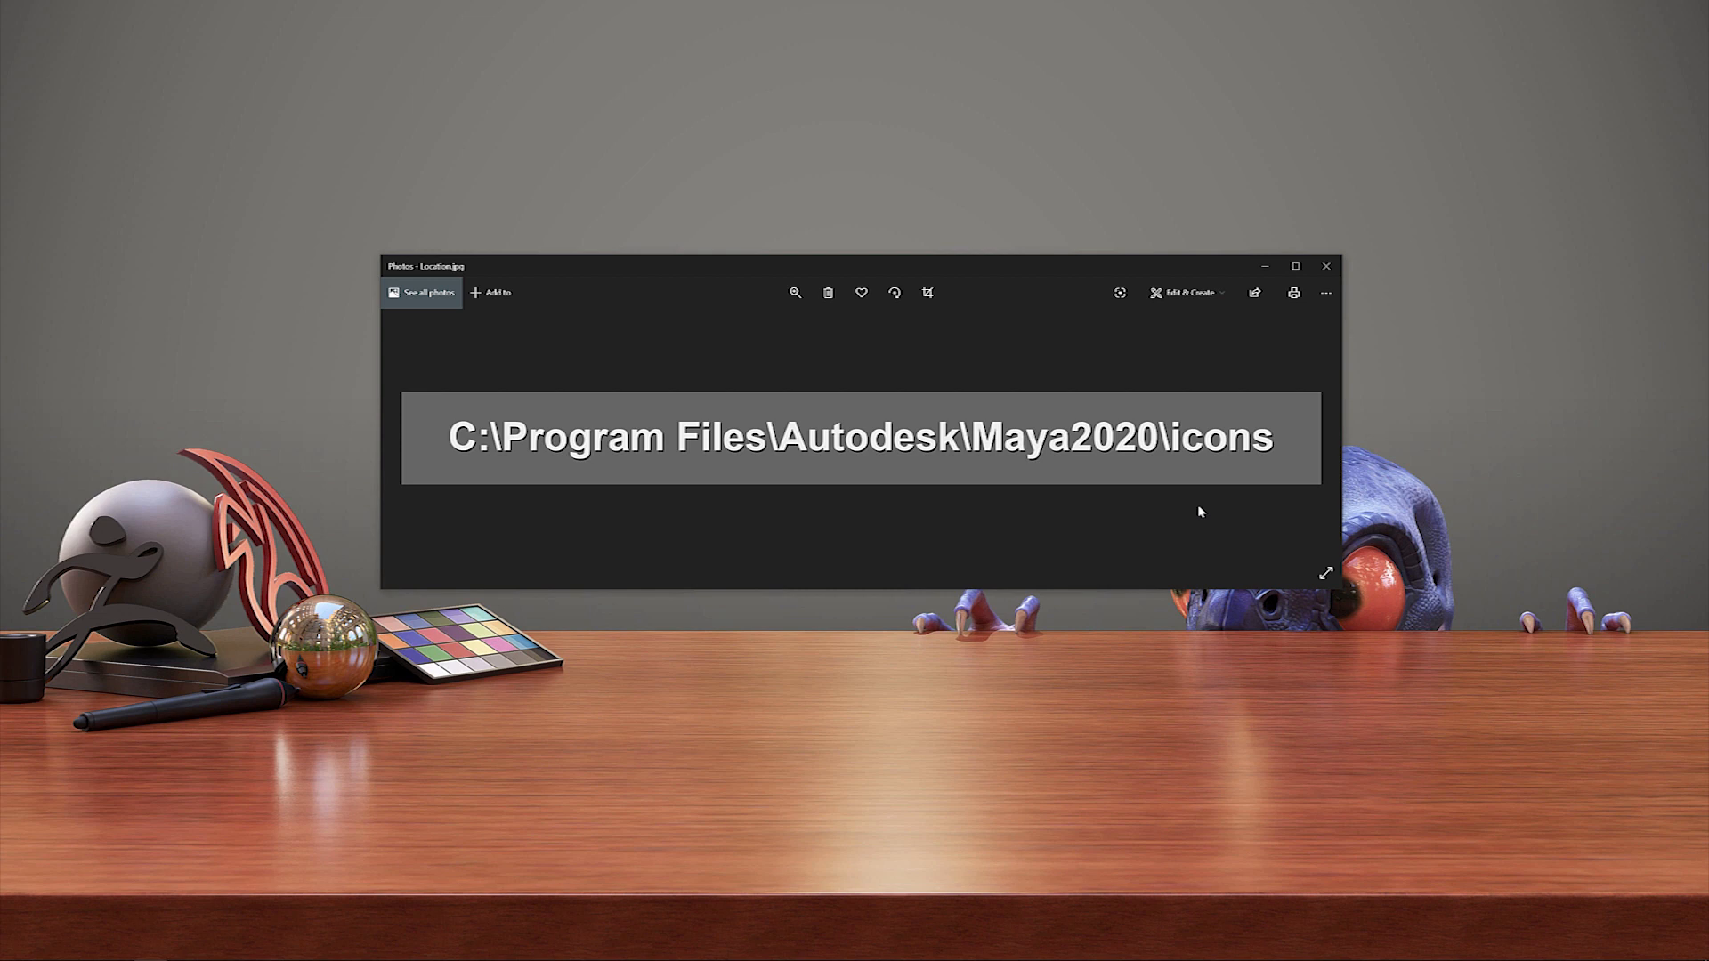
mouse_move(1158, 477)
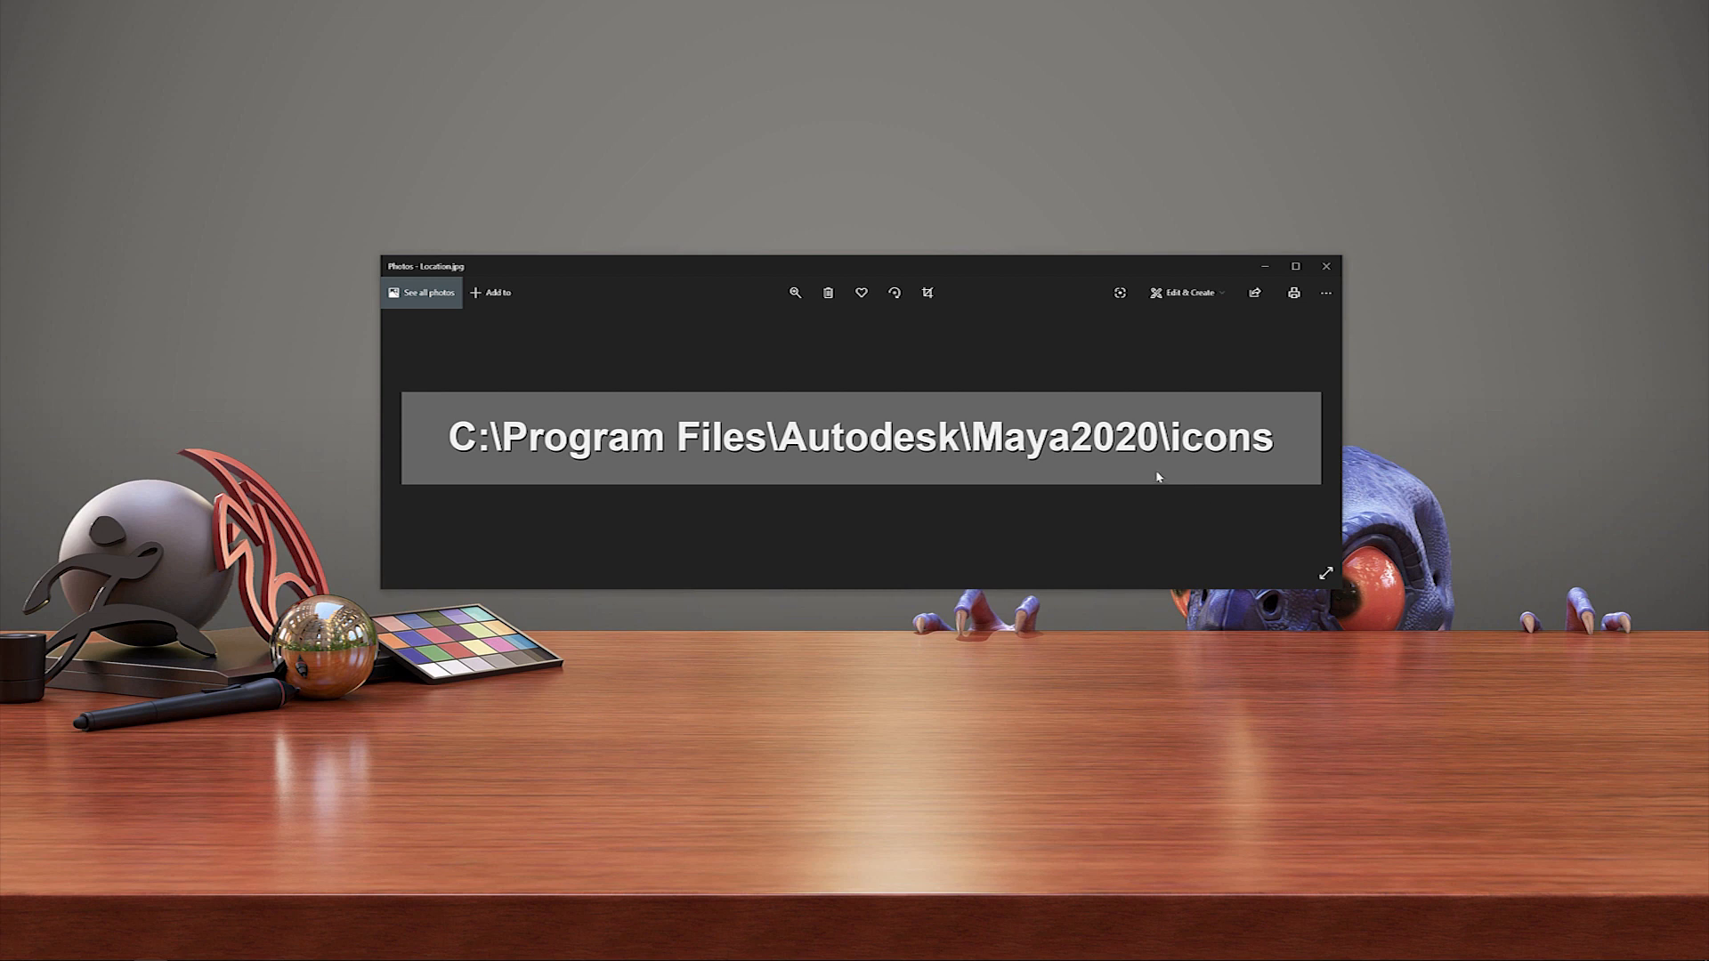
Locate and select MayaStartupImage_200.png inside the Maya2020 icons folder.
left_click(1324, 265)
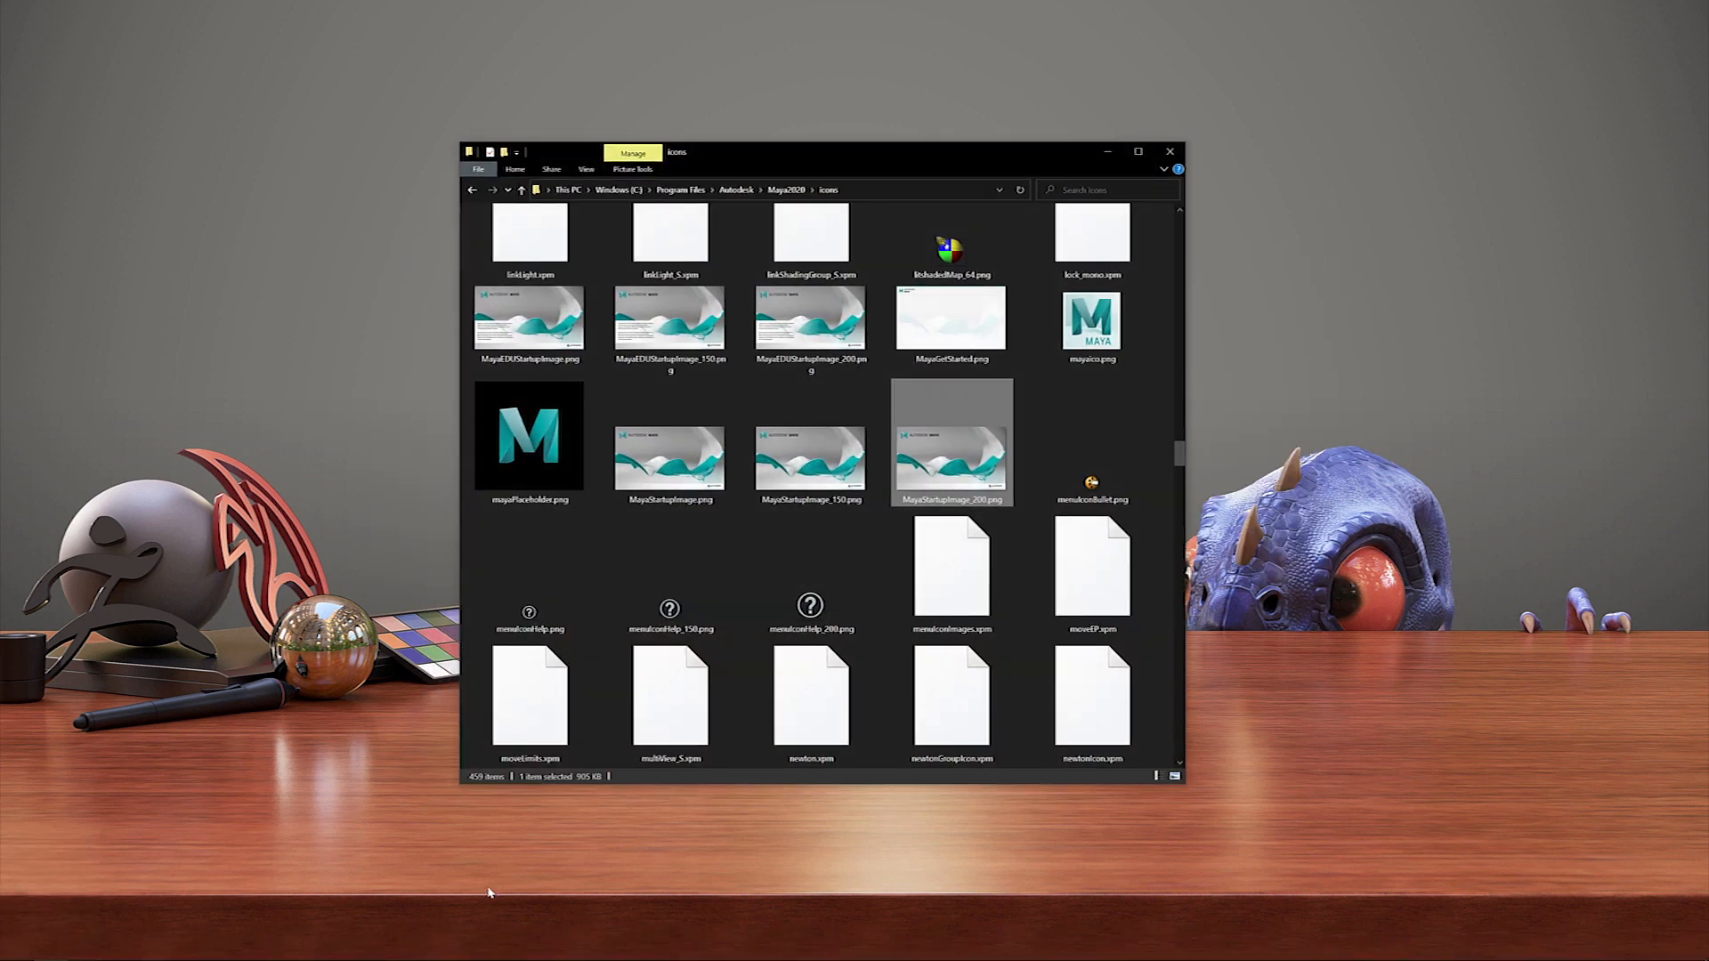
left_click(670, 441)
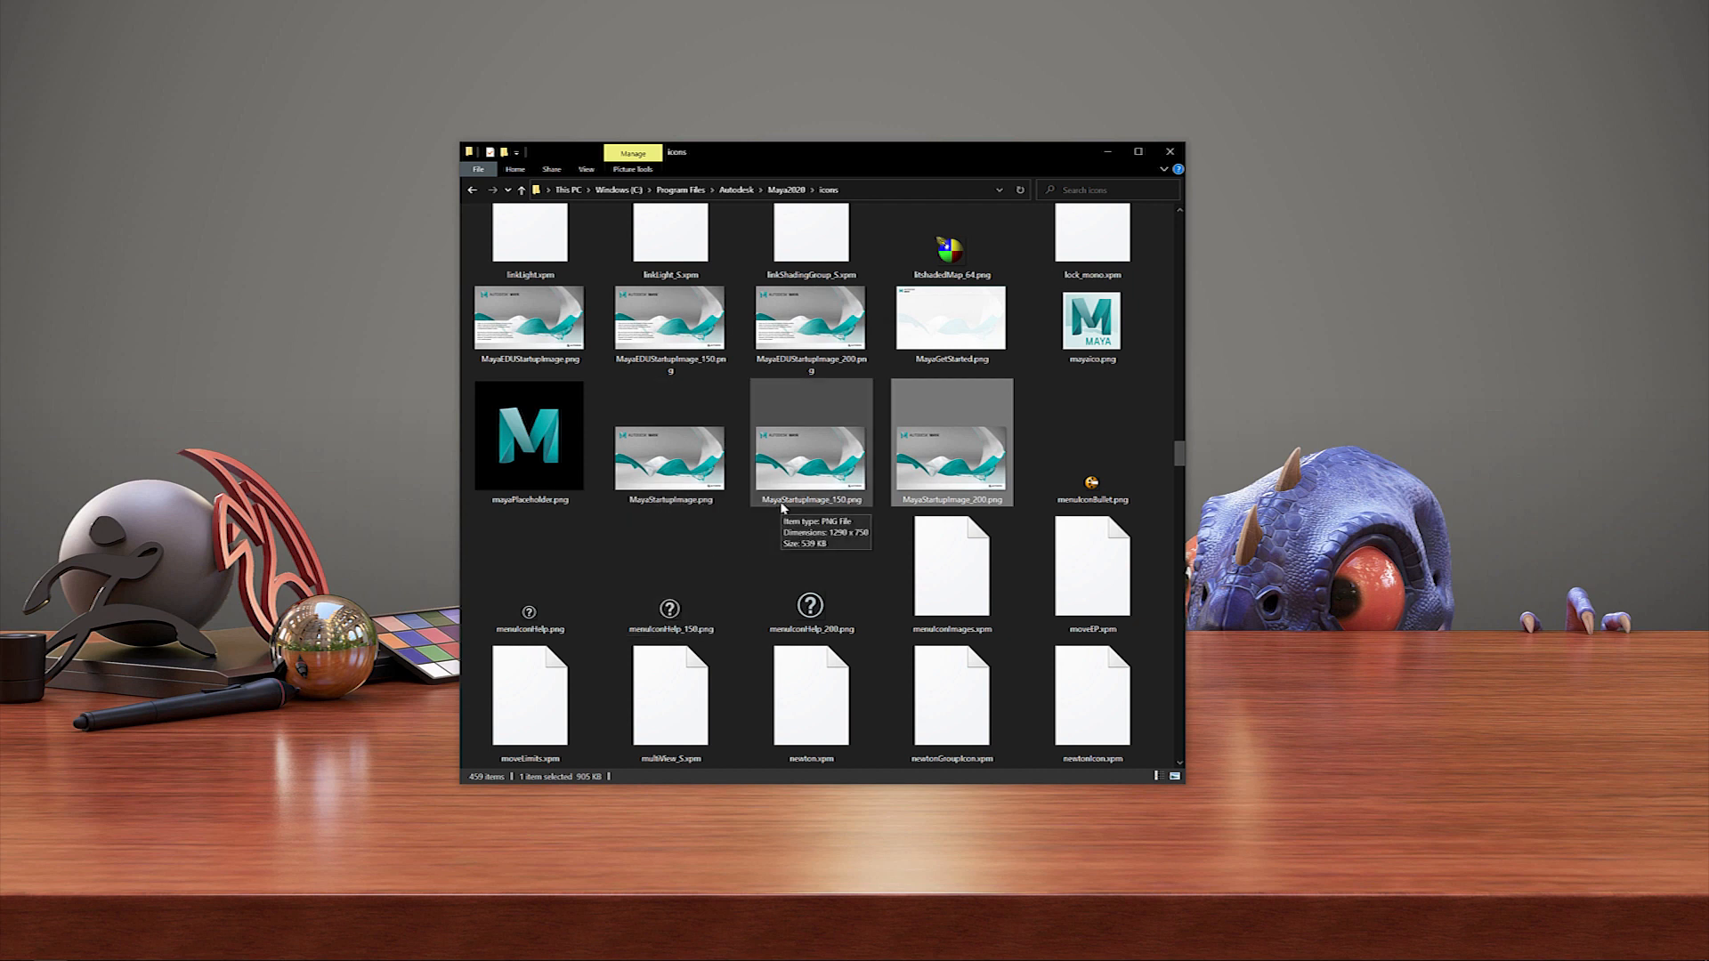
left_click(951, 441)
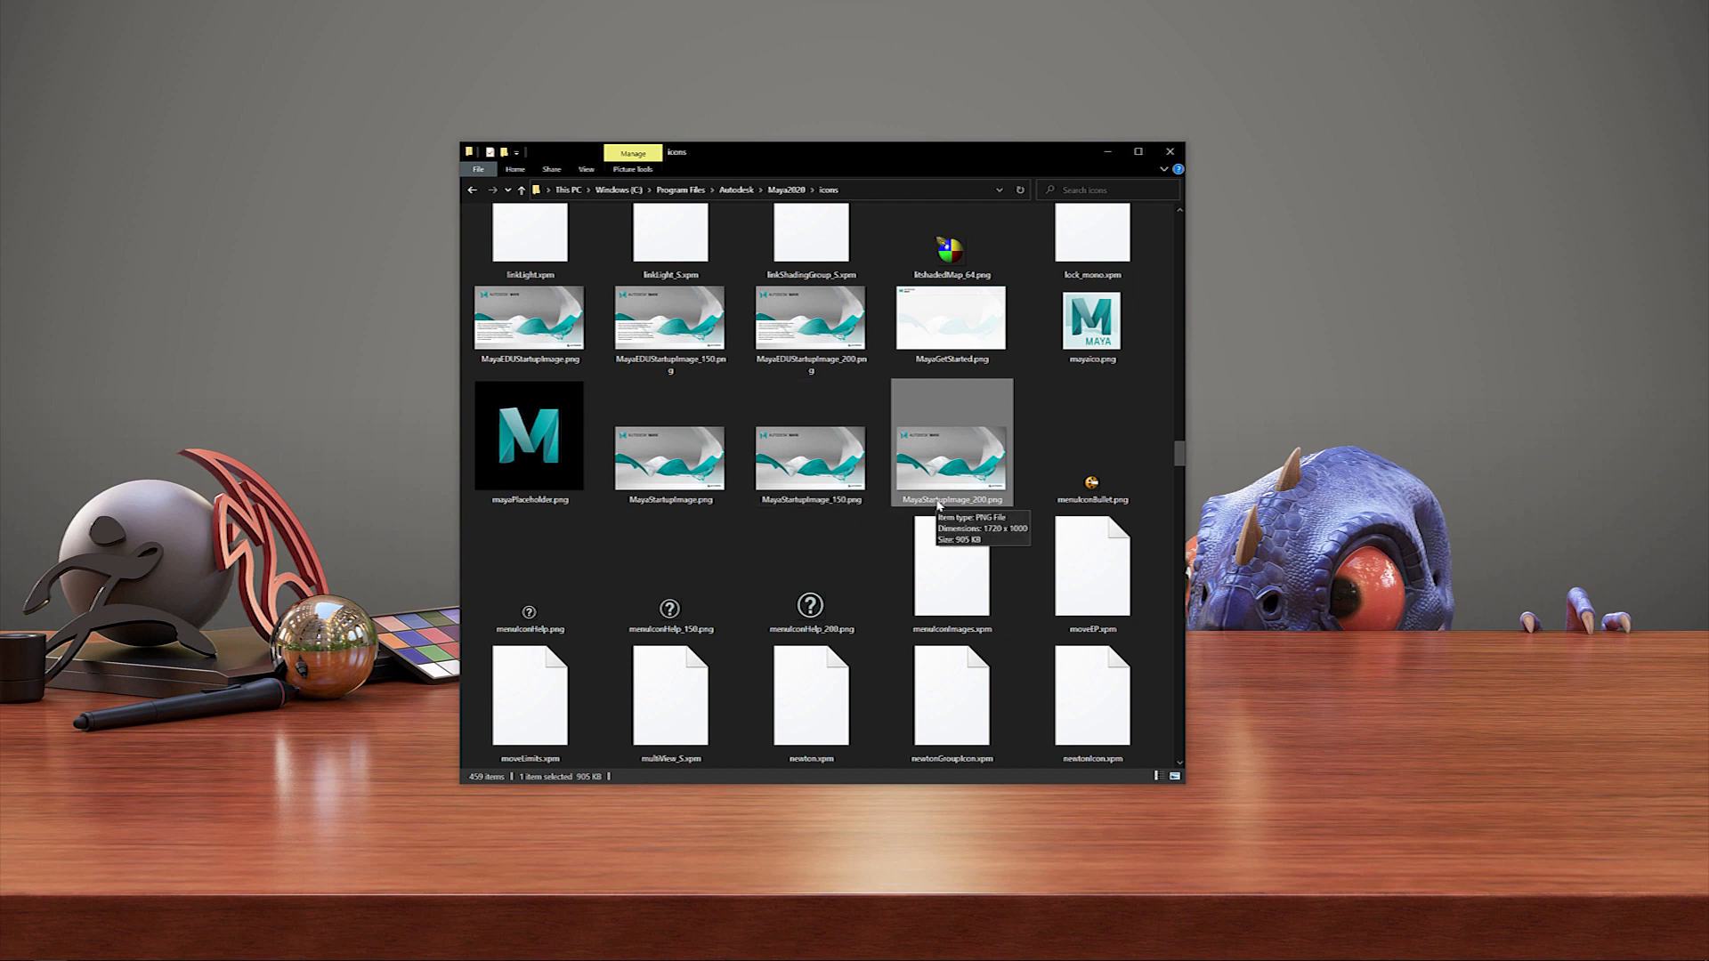
mouse_move(929, 487)
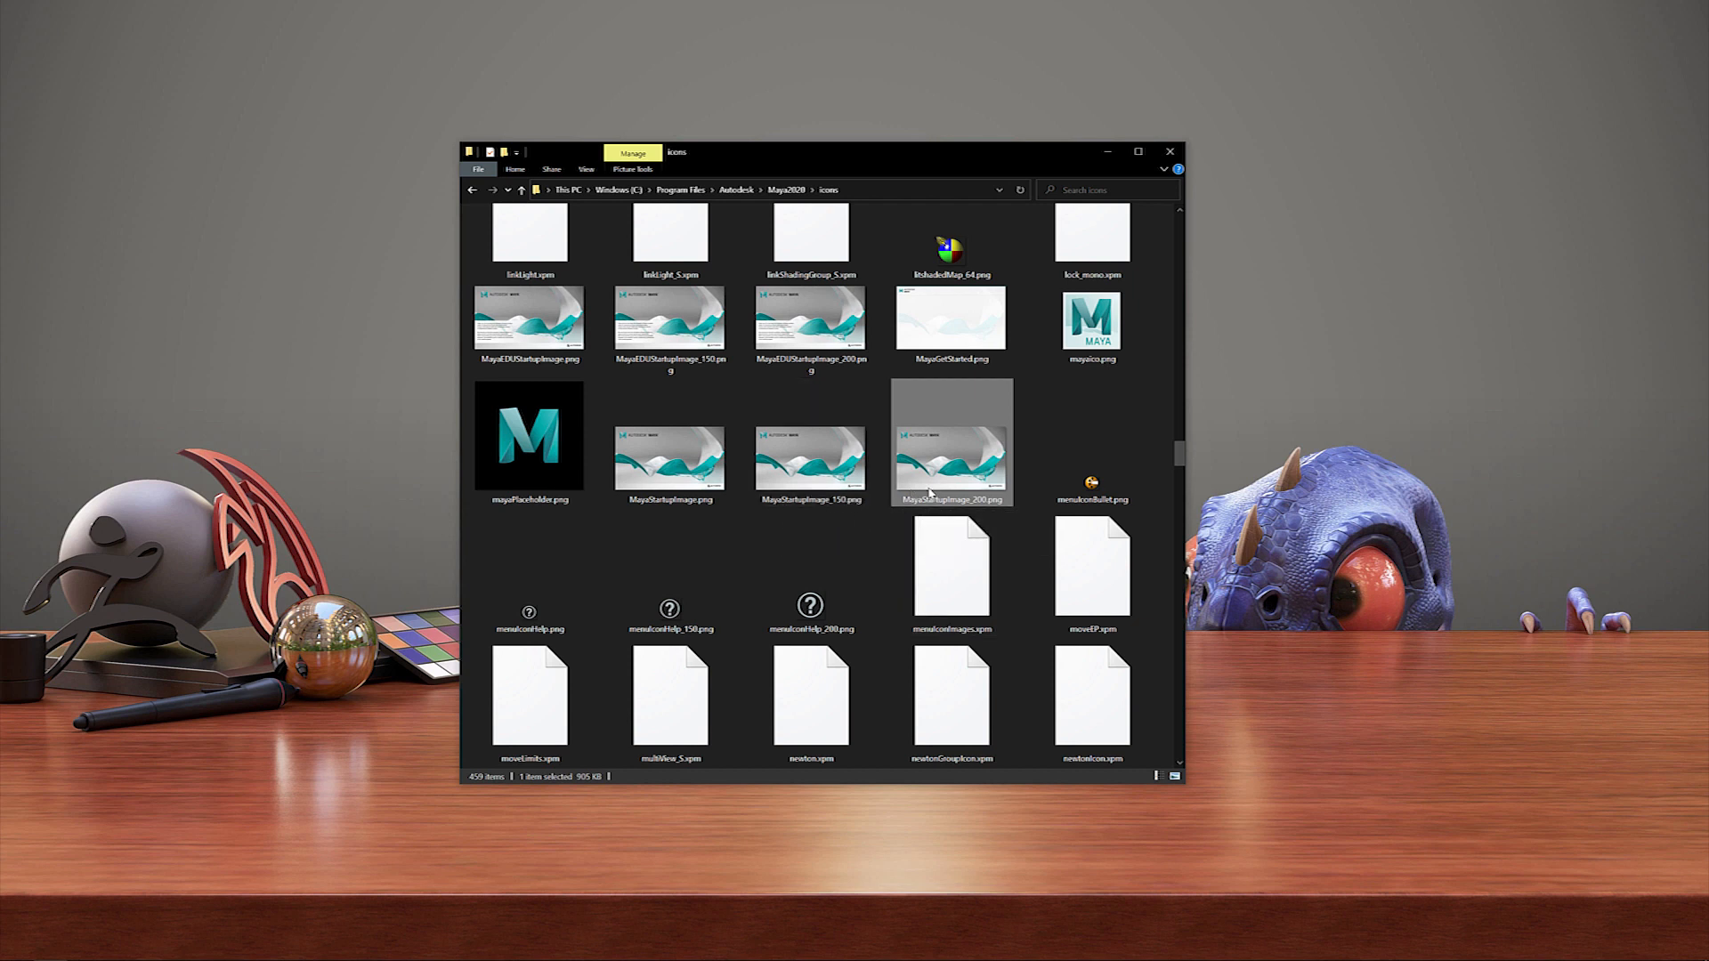
mouse_move(951, 442)
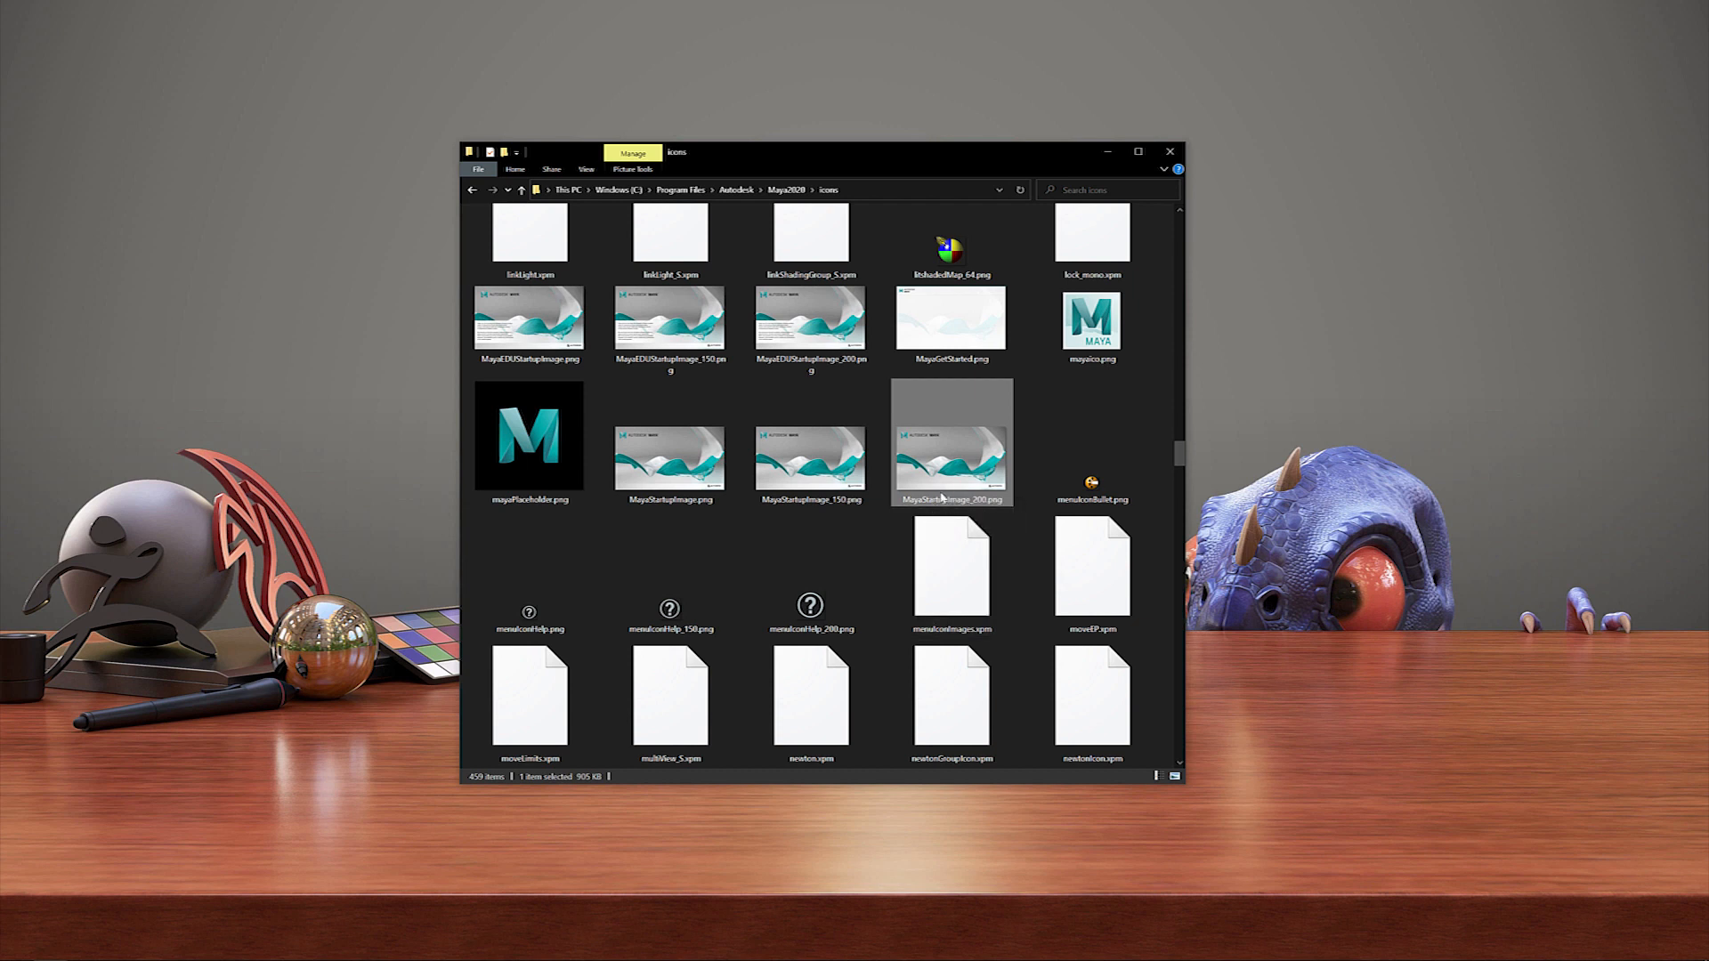
mouse_move(948, 497)
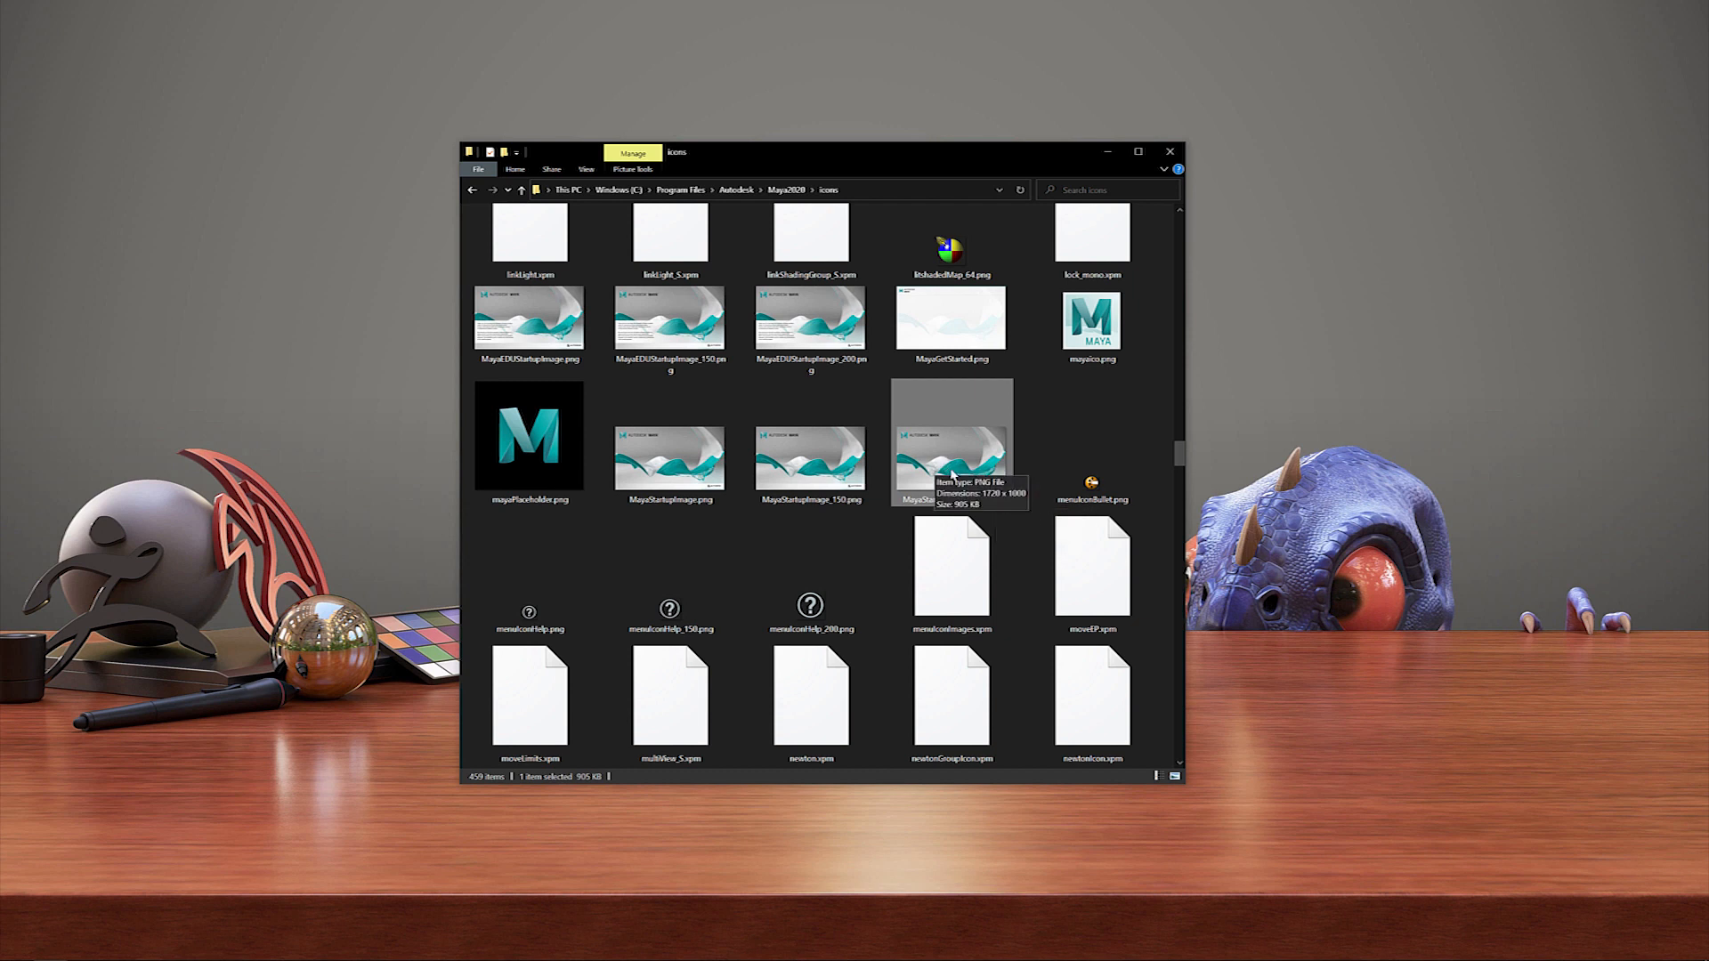
mouse_move(945, 450)
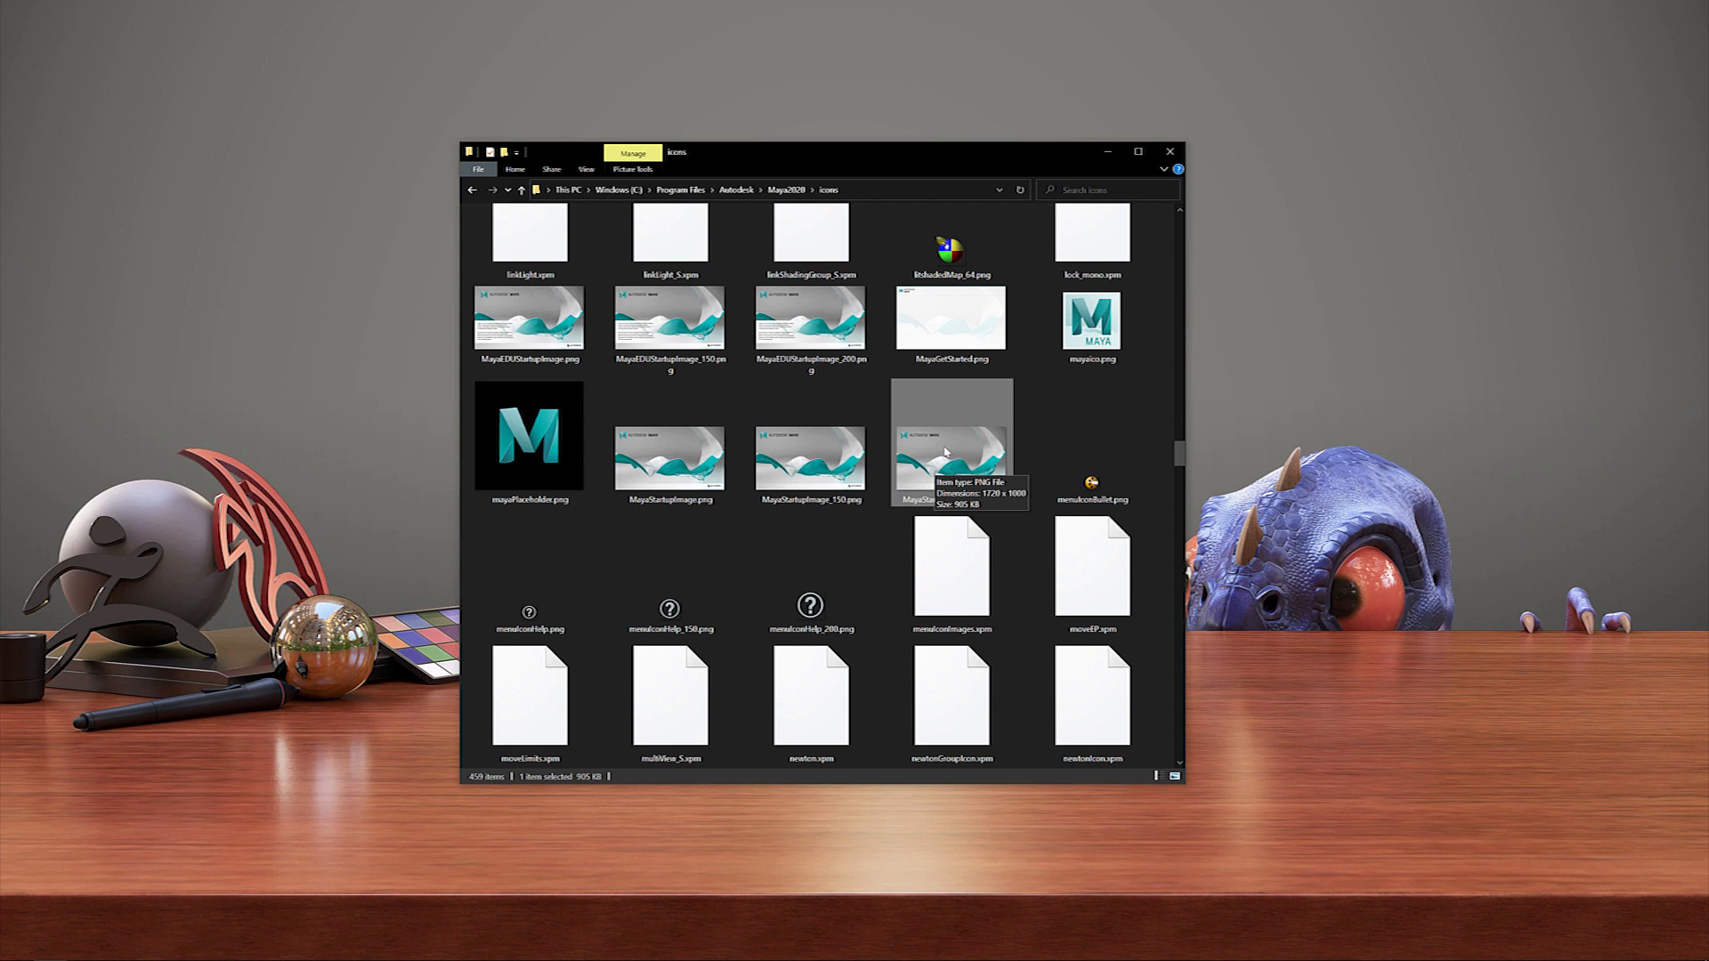
mouse_move(1308, 425)
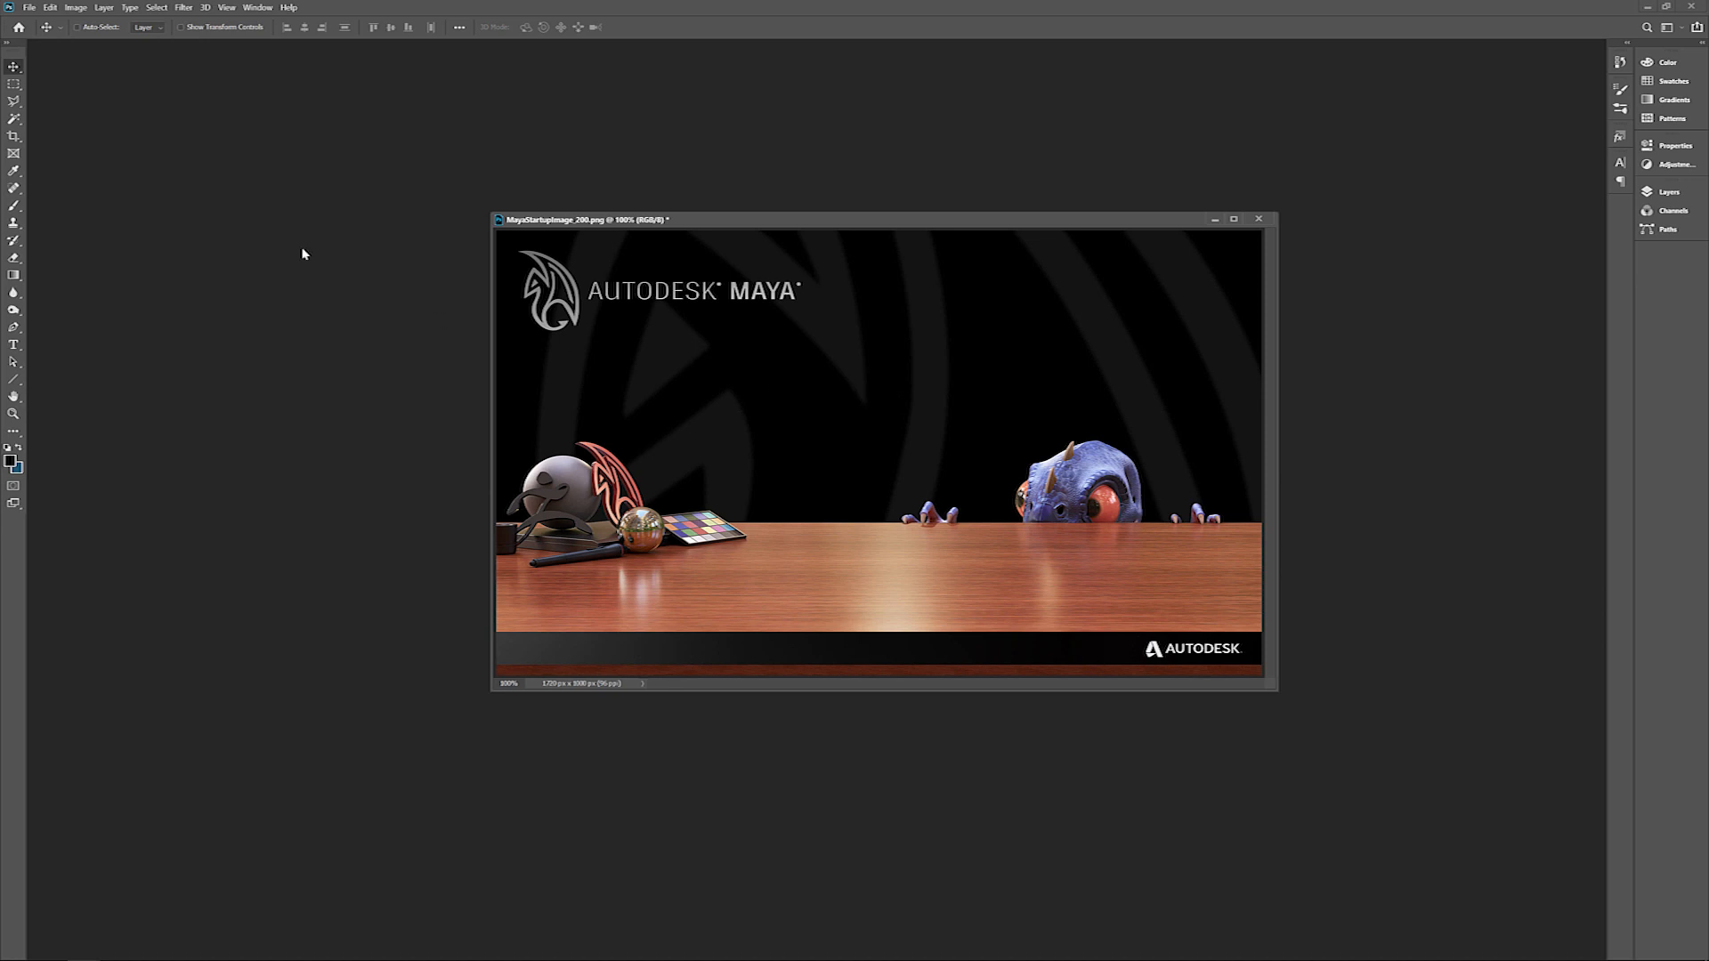
mouse_move(549, 236)
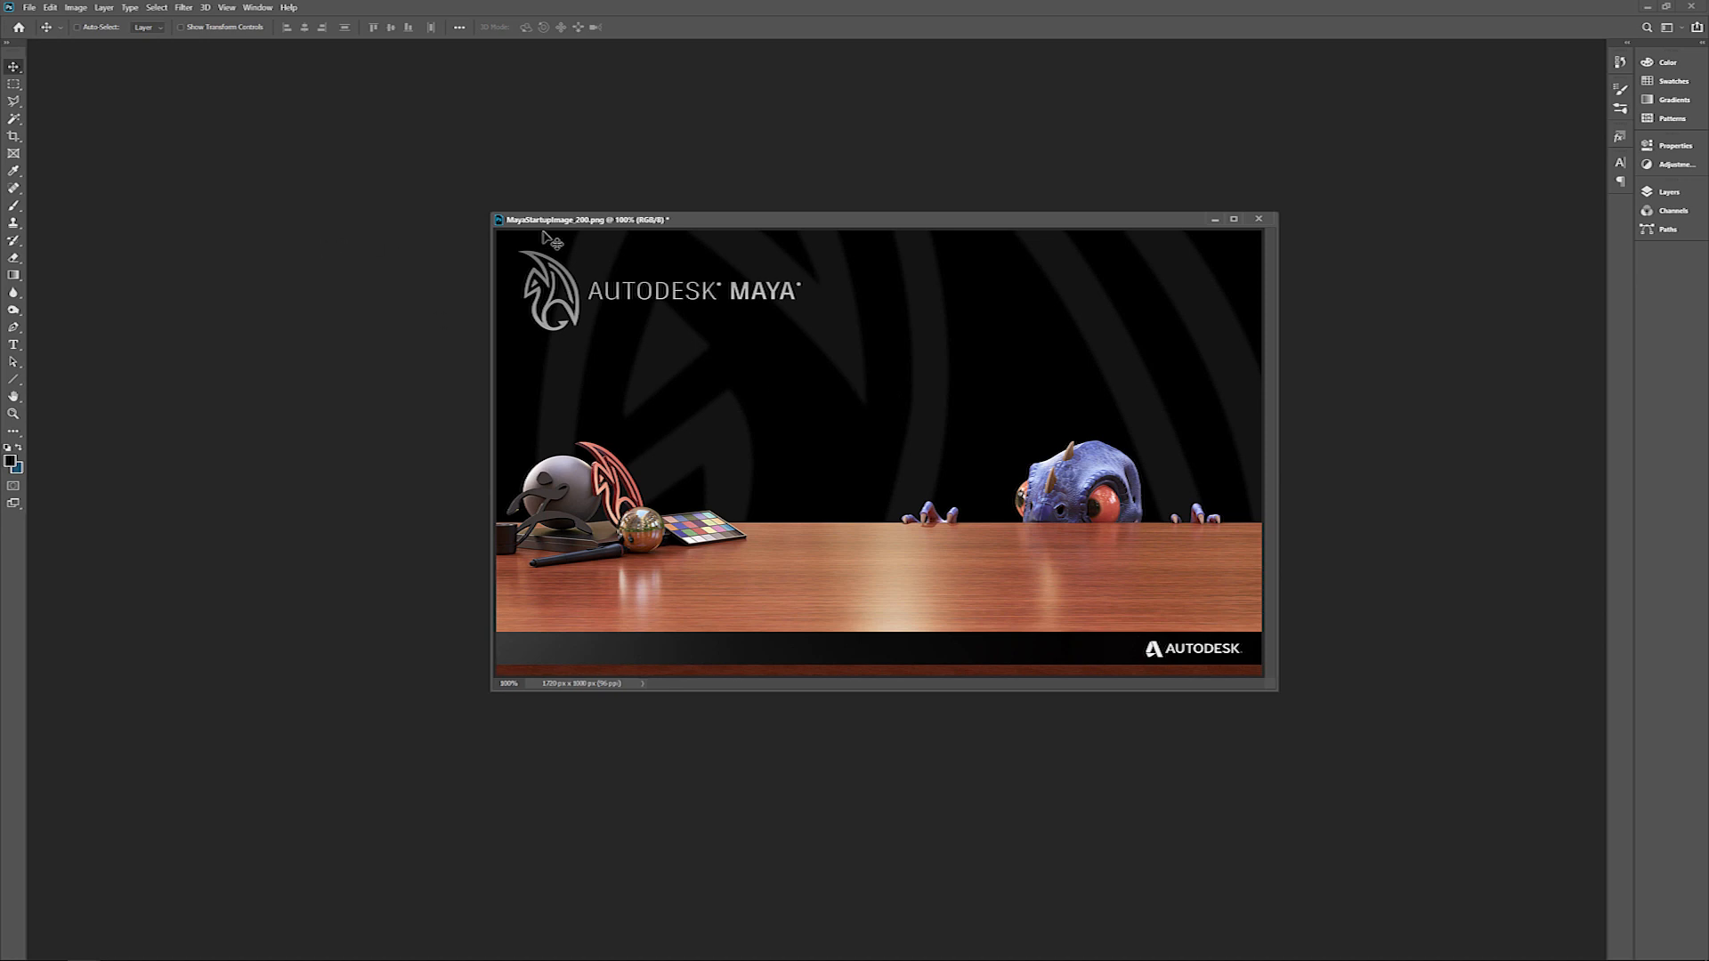
mouse_move(671, 236)
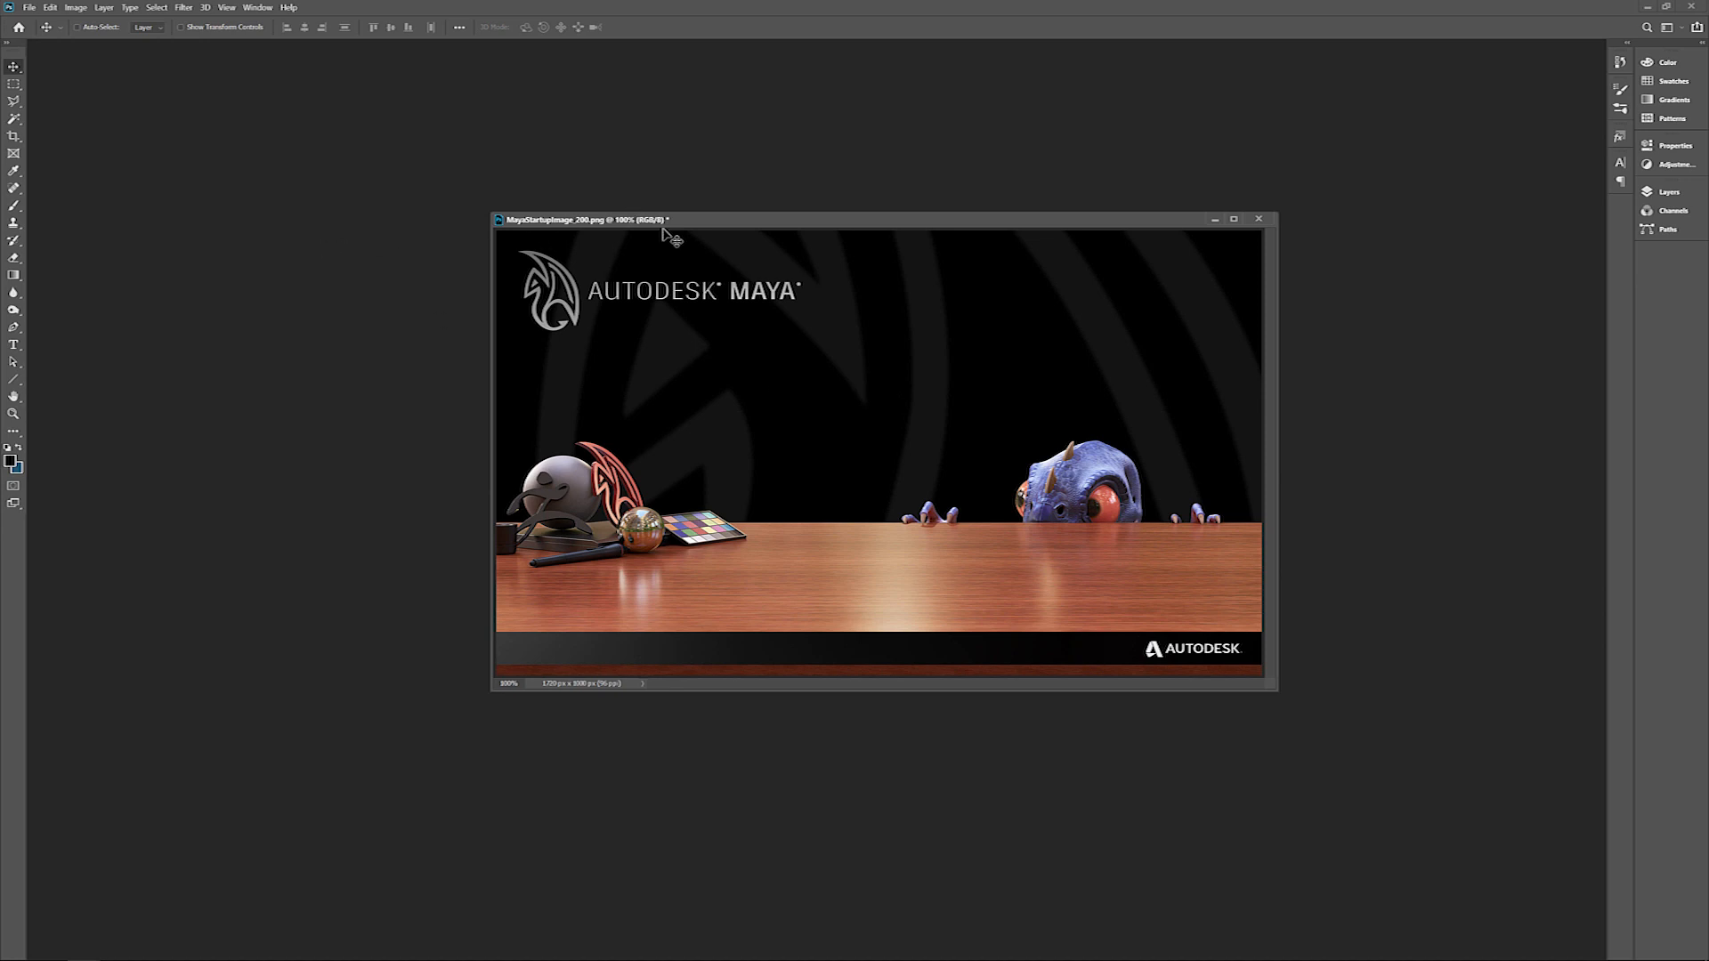
mouse_move(908, 362)
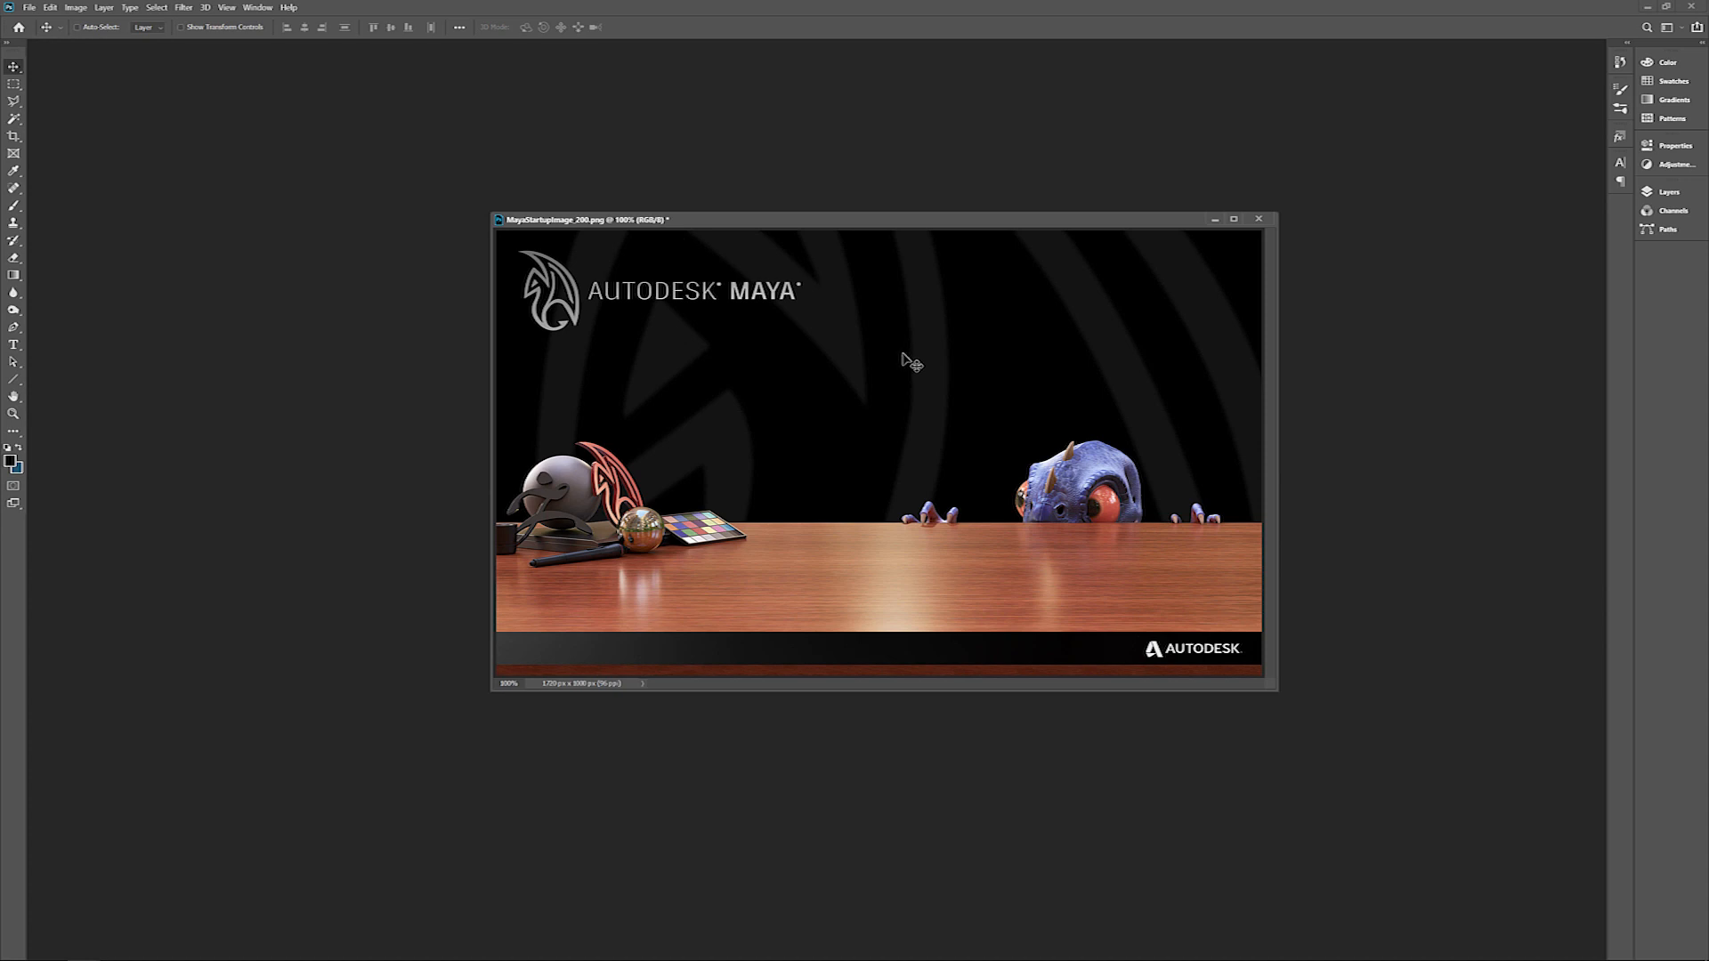
mouse_move(909, 368)
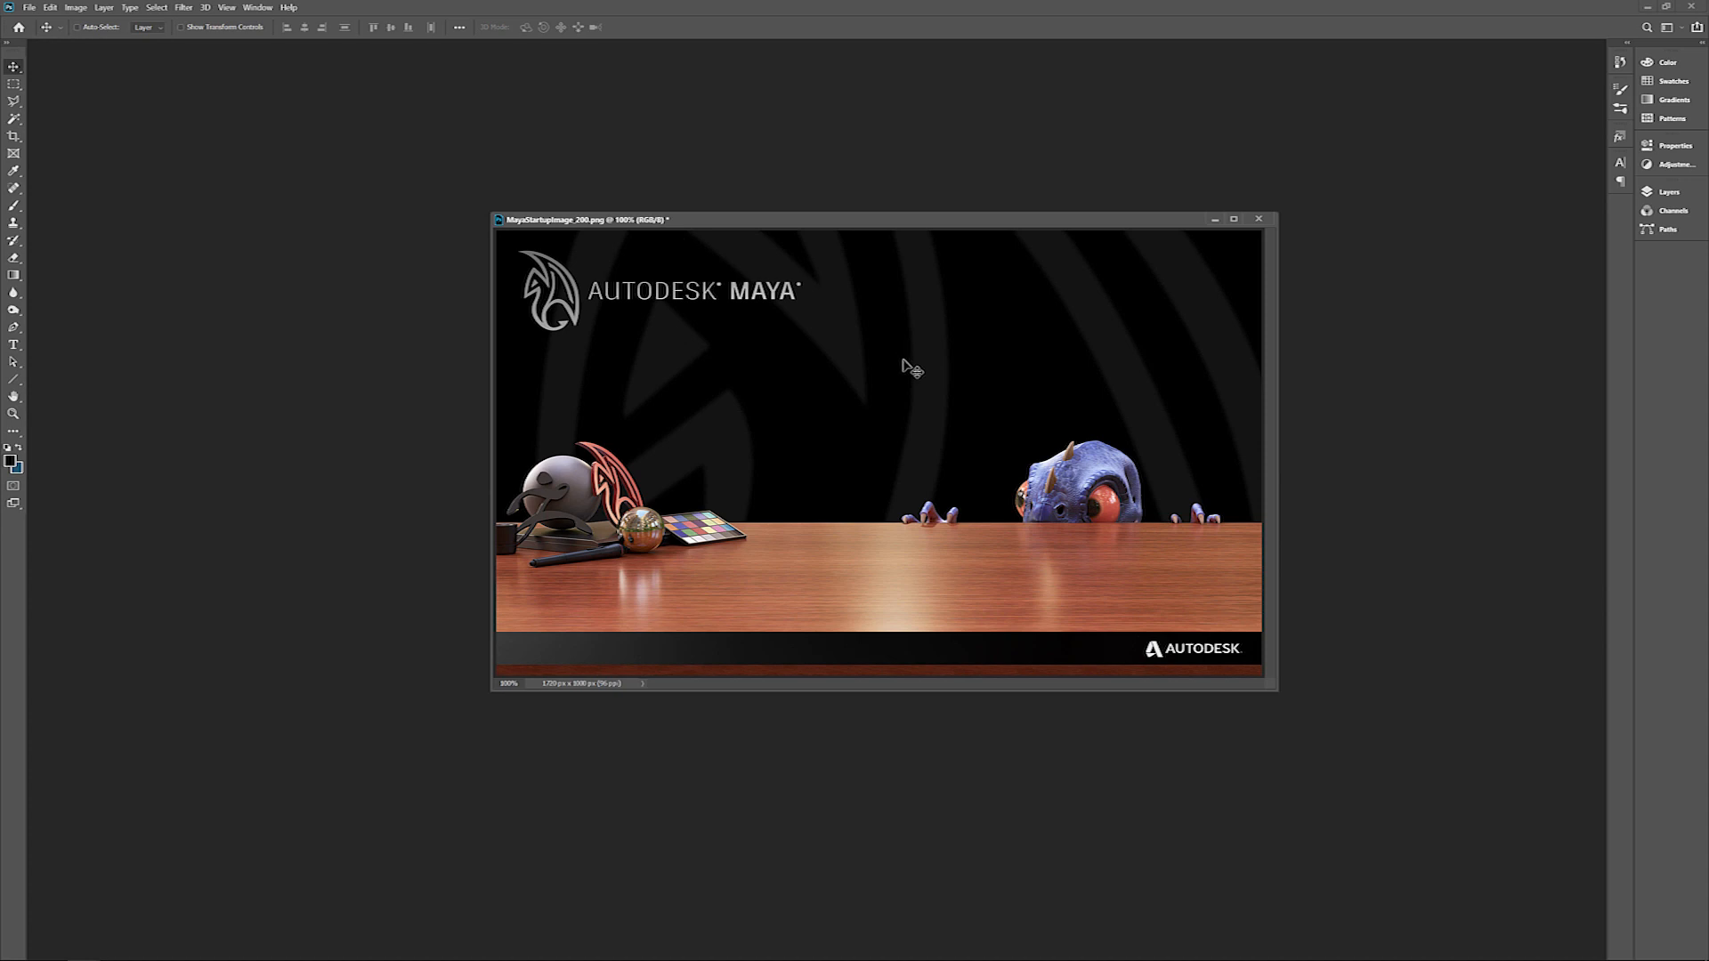
mouse_move(908, 361)
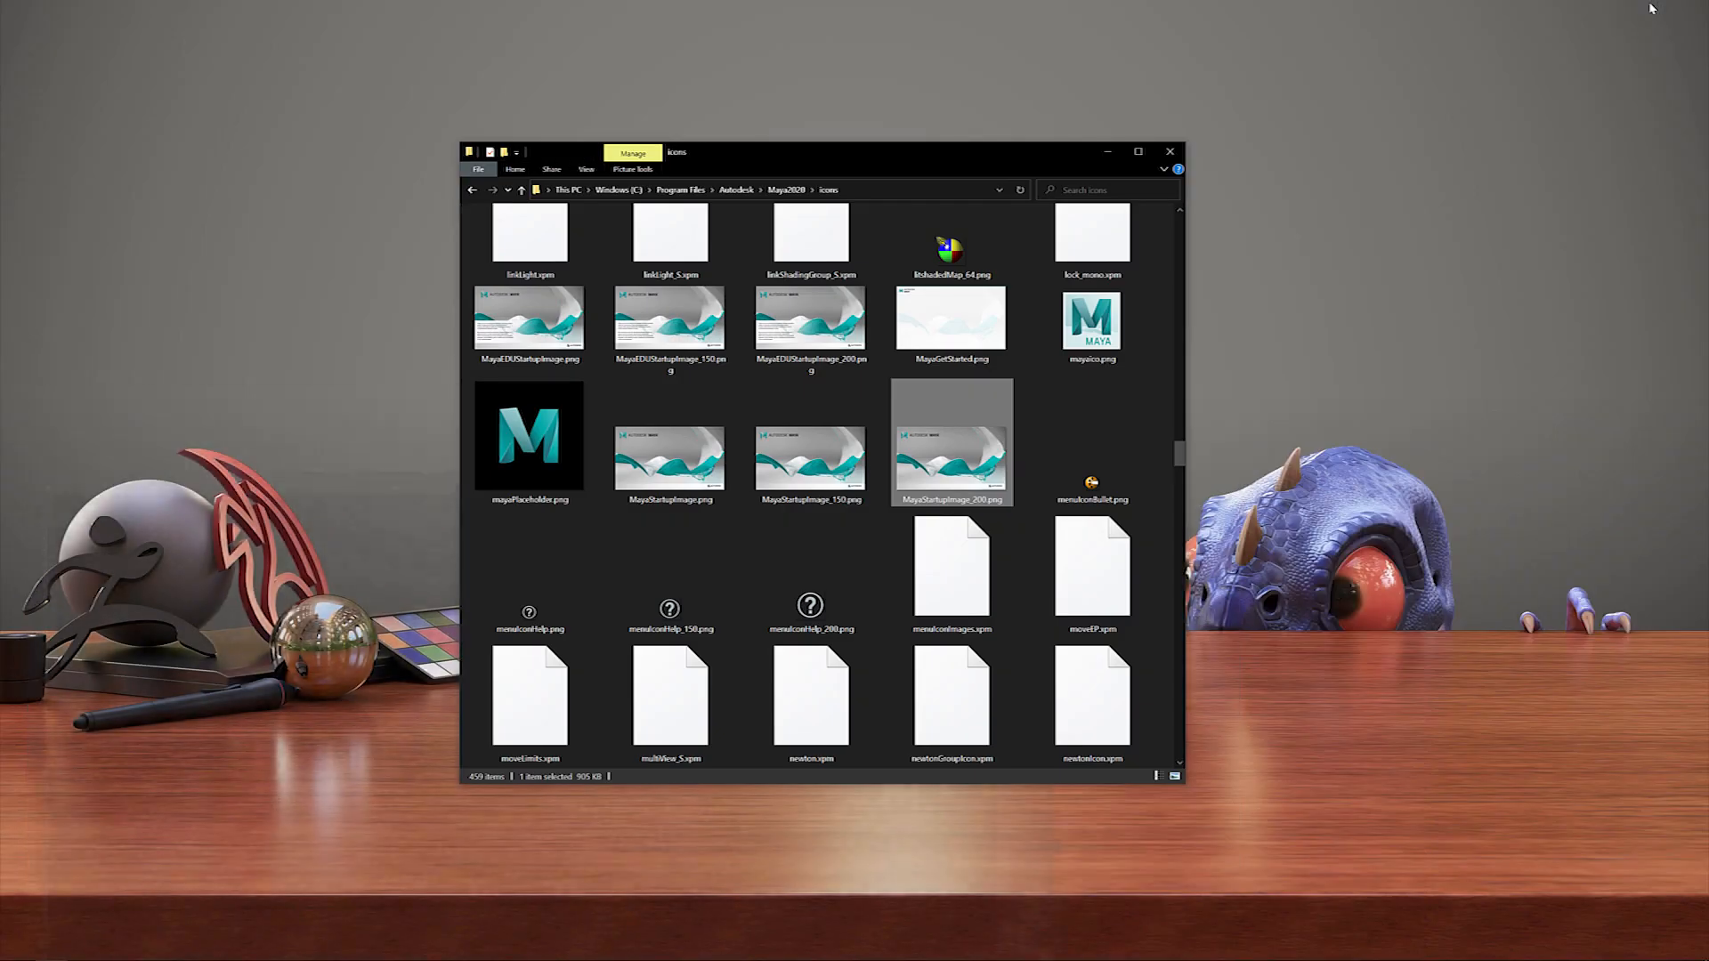
Show the desktop with the custom PNG and bring the icons folder window back beside it.
left_click(1170, 151)
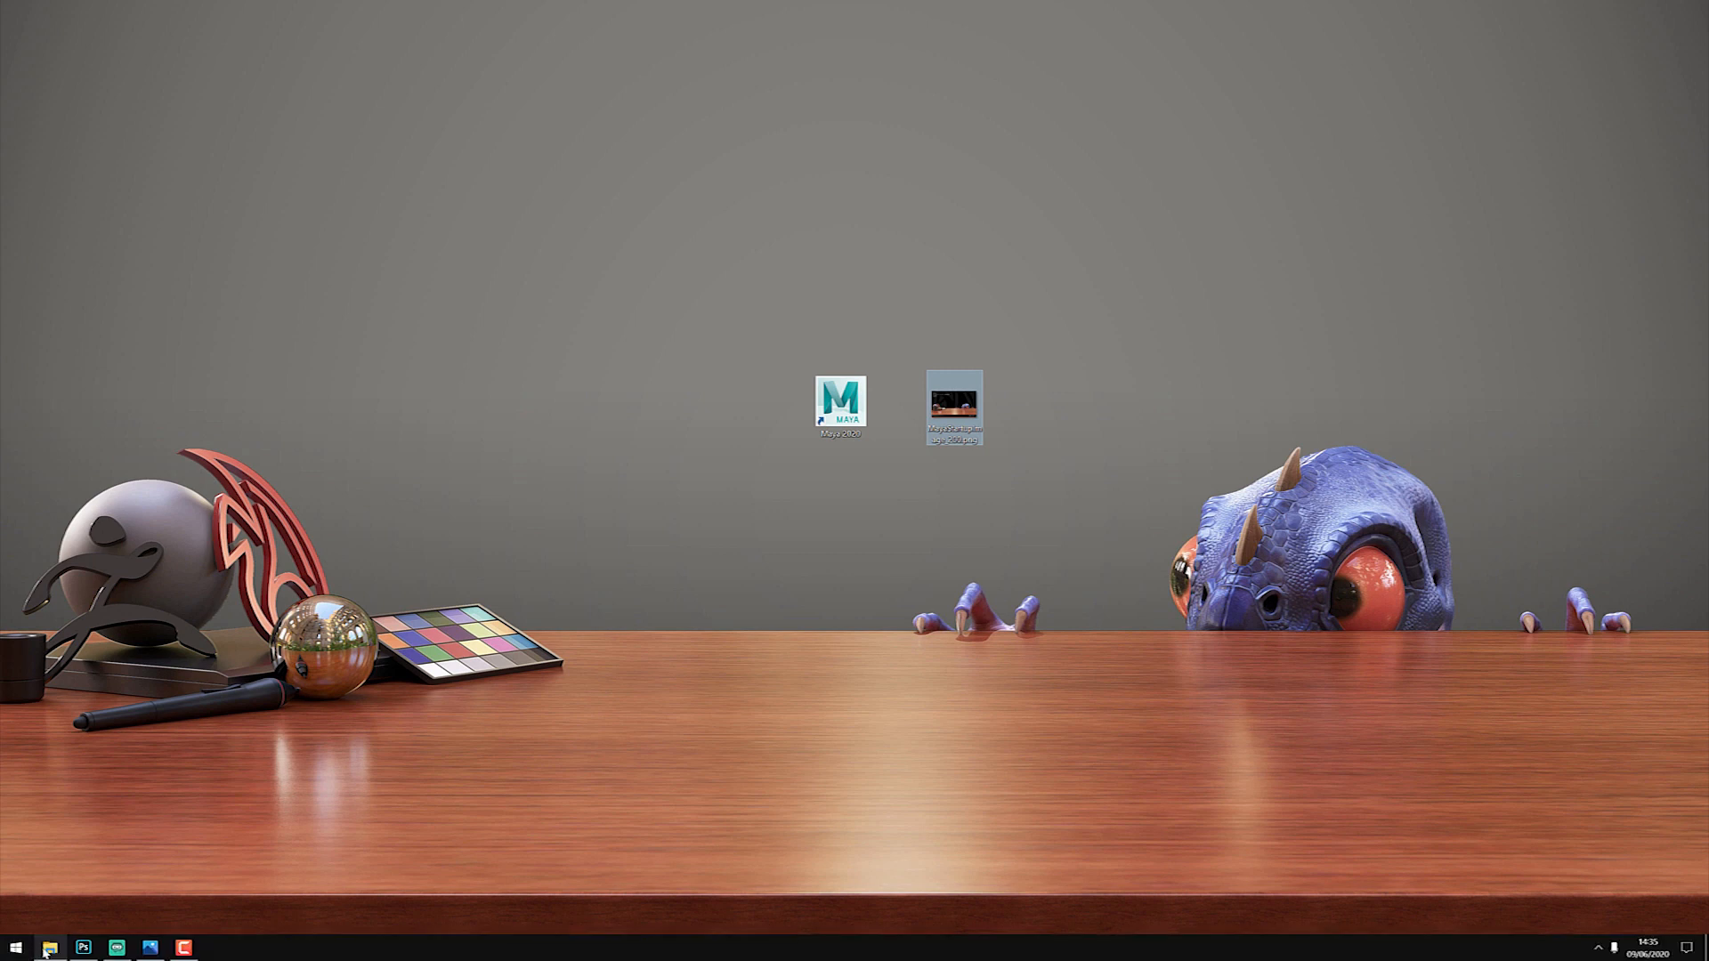
double_click(955, 409)
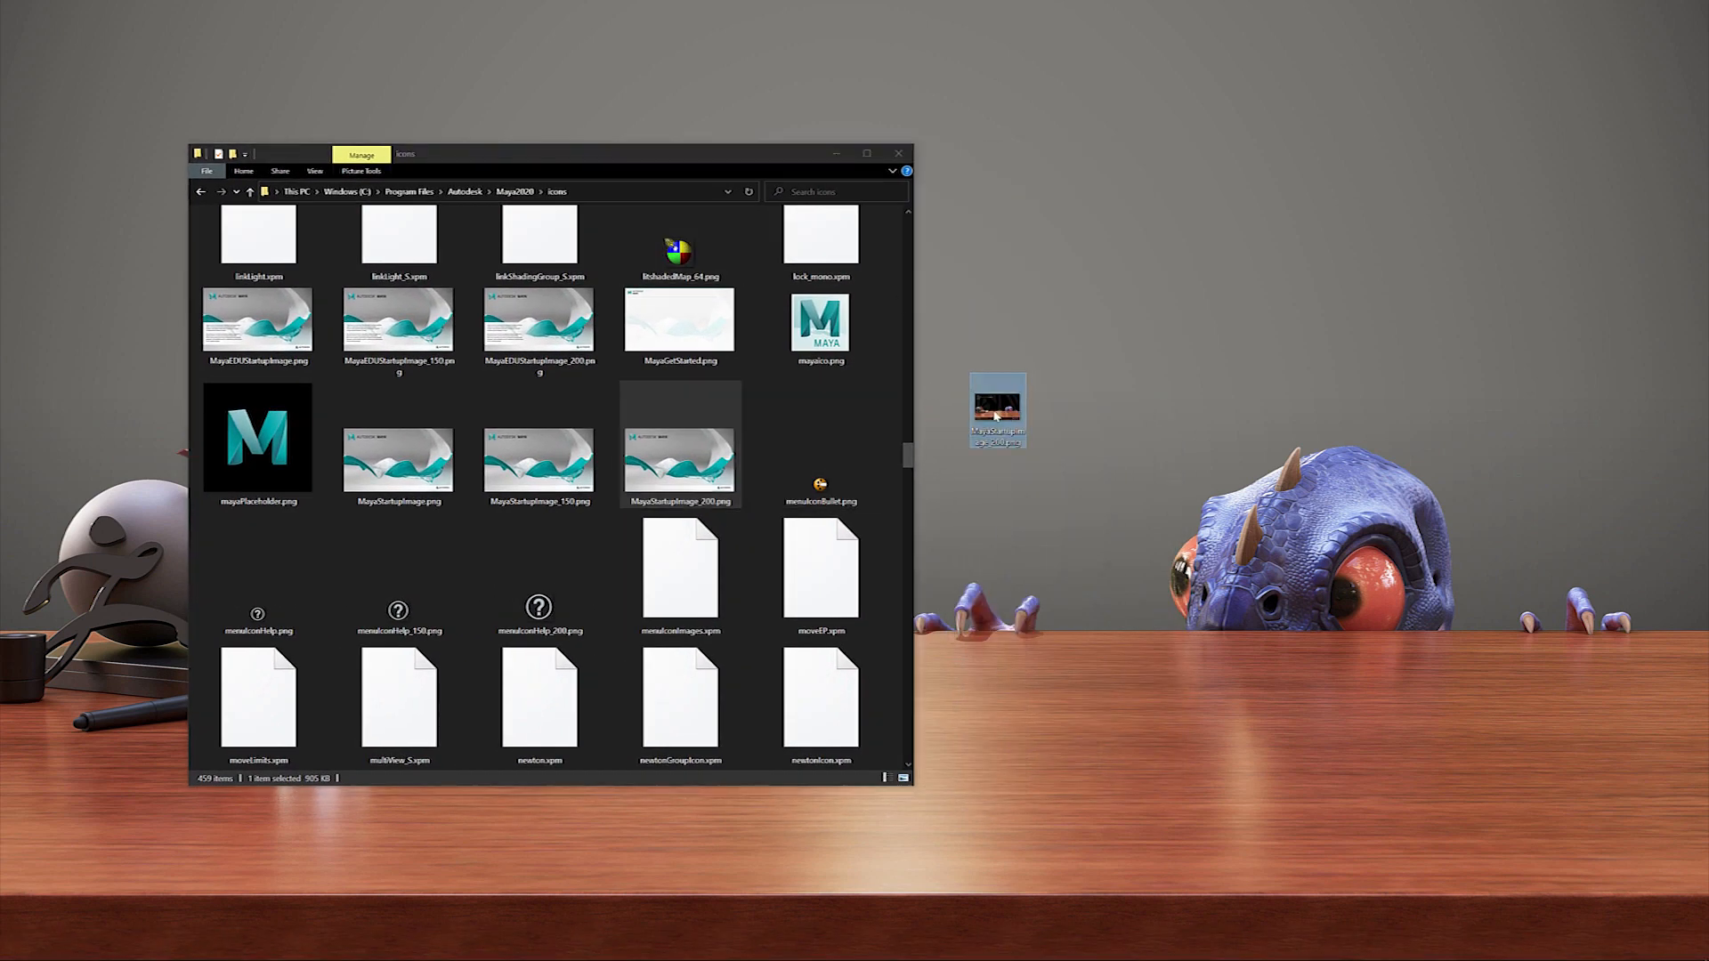
Move the desktop MayaStartupImage_200.png into the icons folder, replacing the original with admin permission, and close the window.
left_click_drag(997, 411, 763, 437)
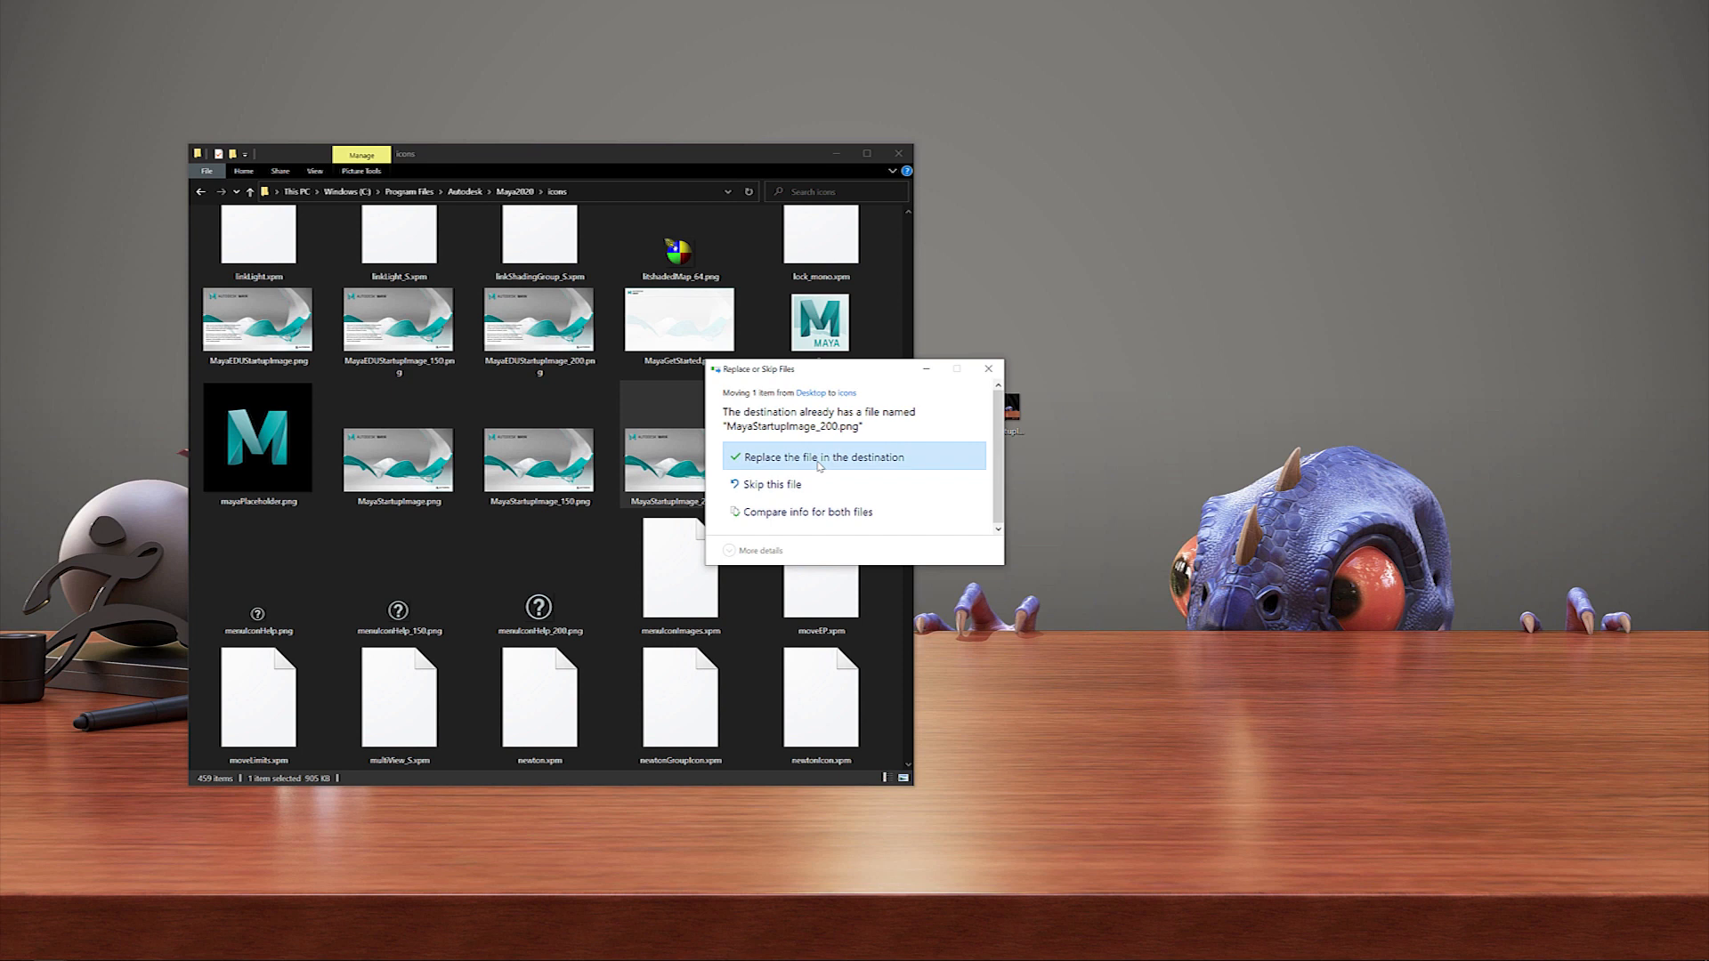
left_click(818, 457)
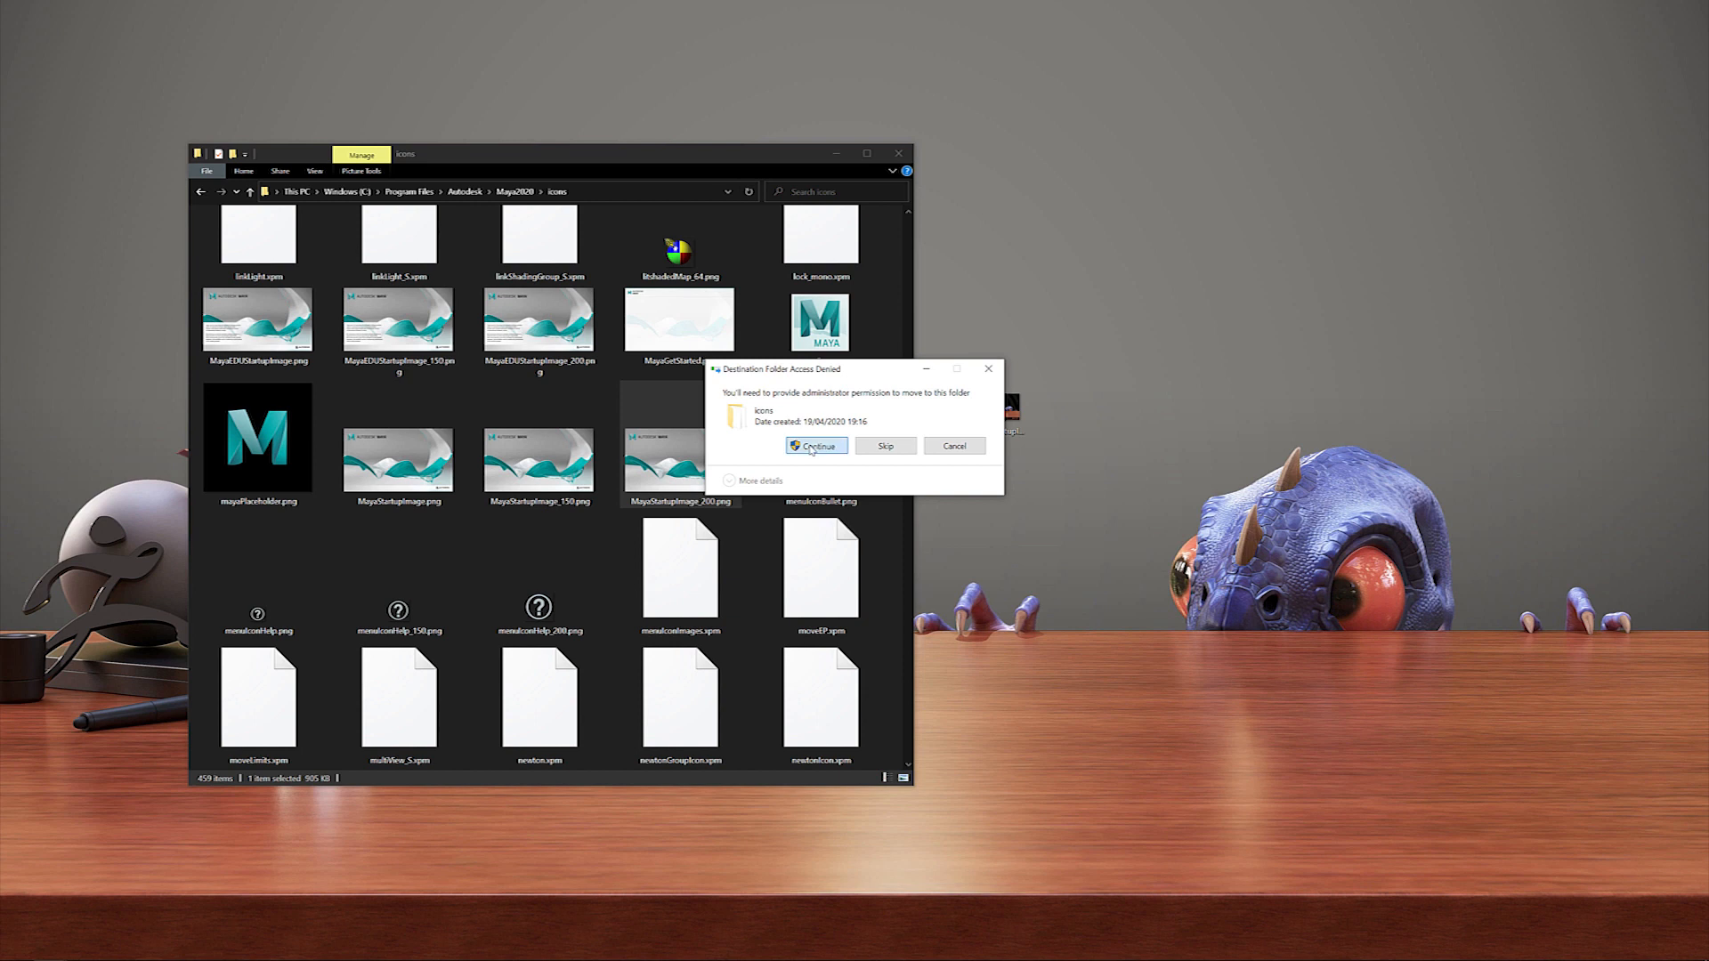
left_click(816, 445)
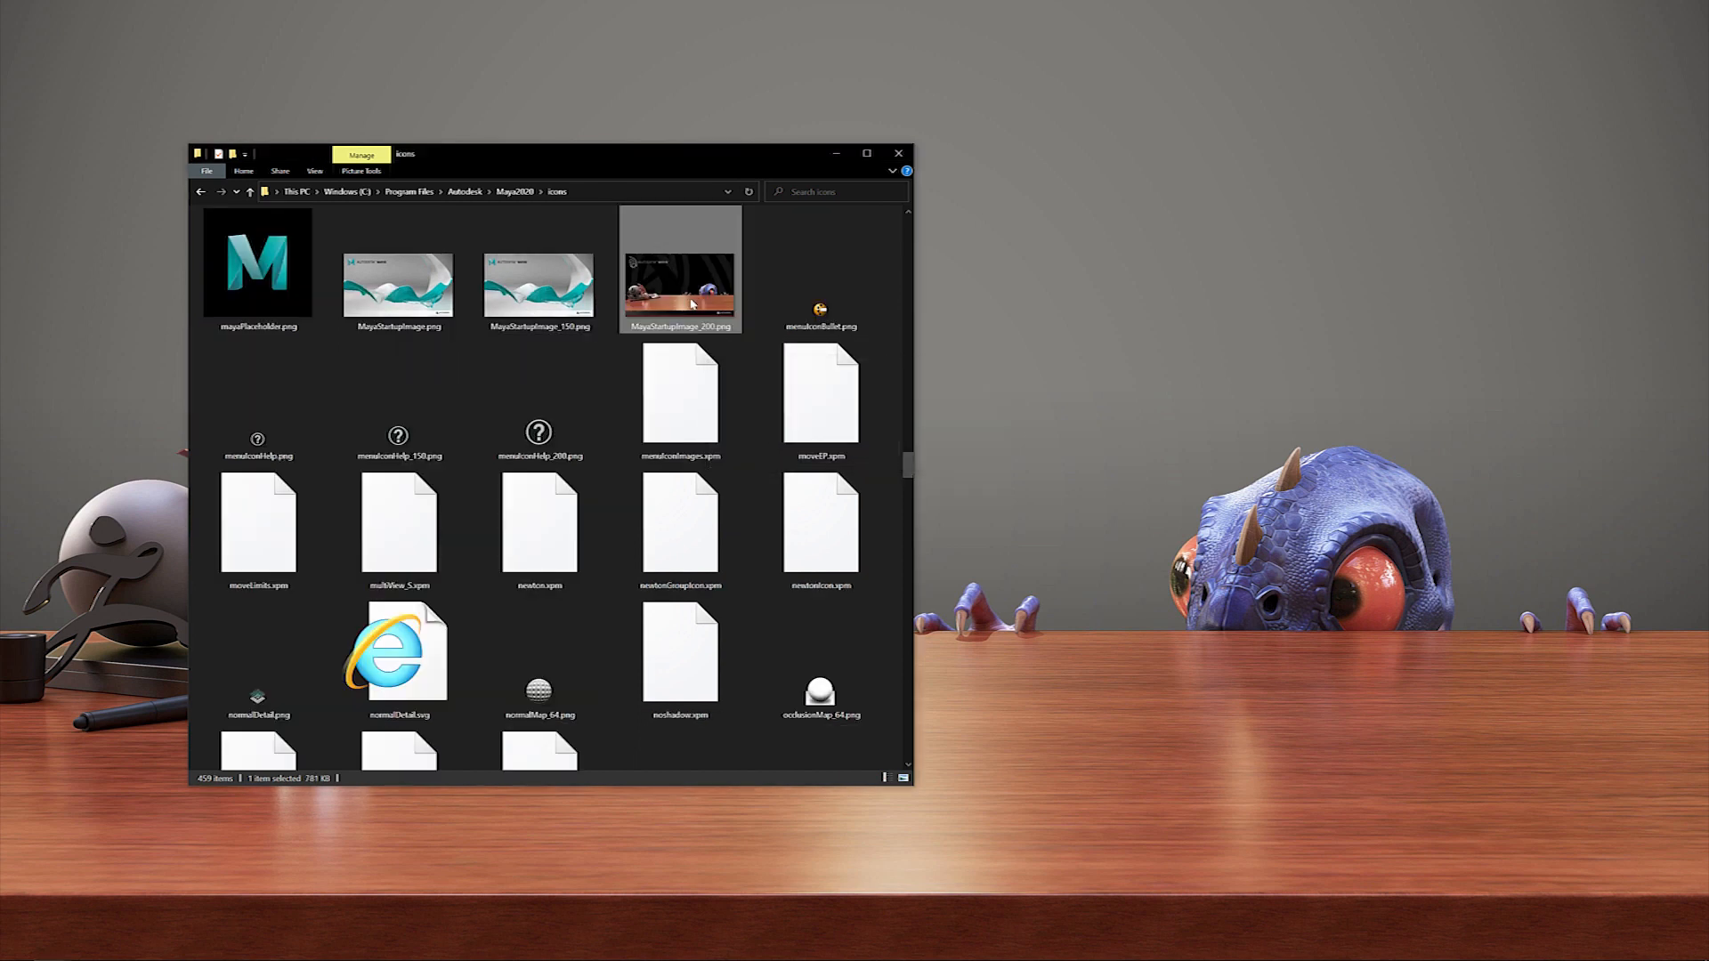
left_click(898, 153)
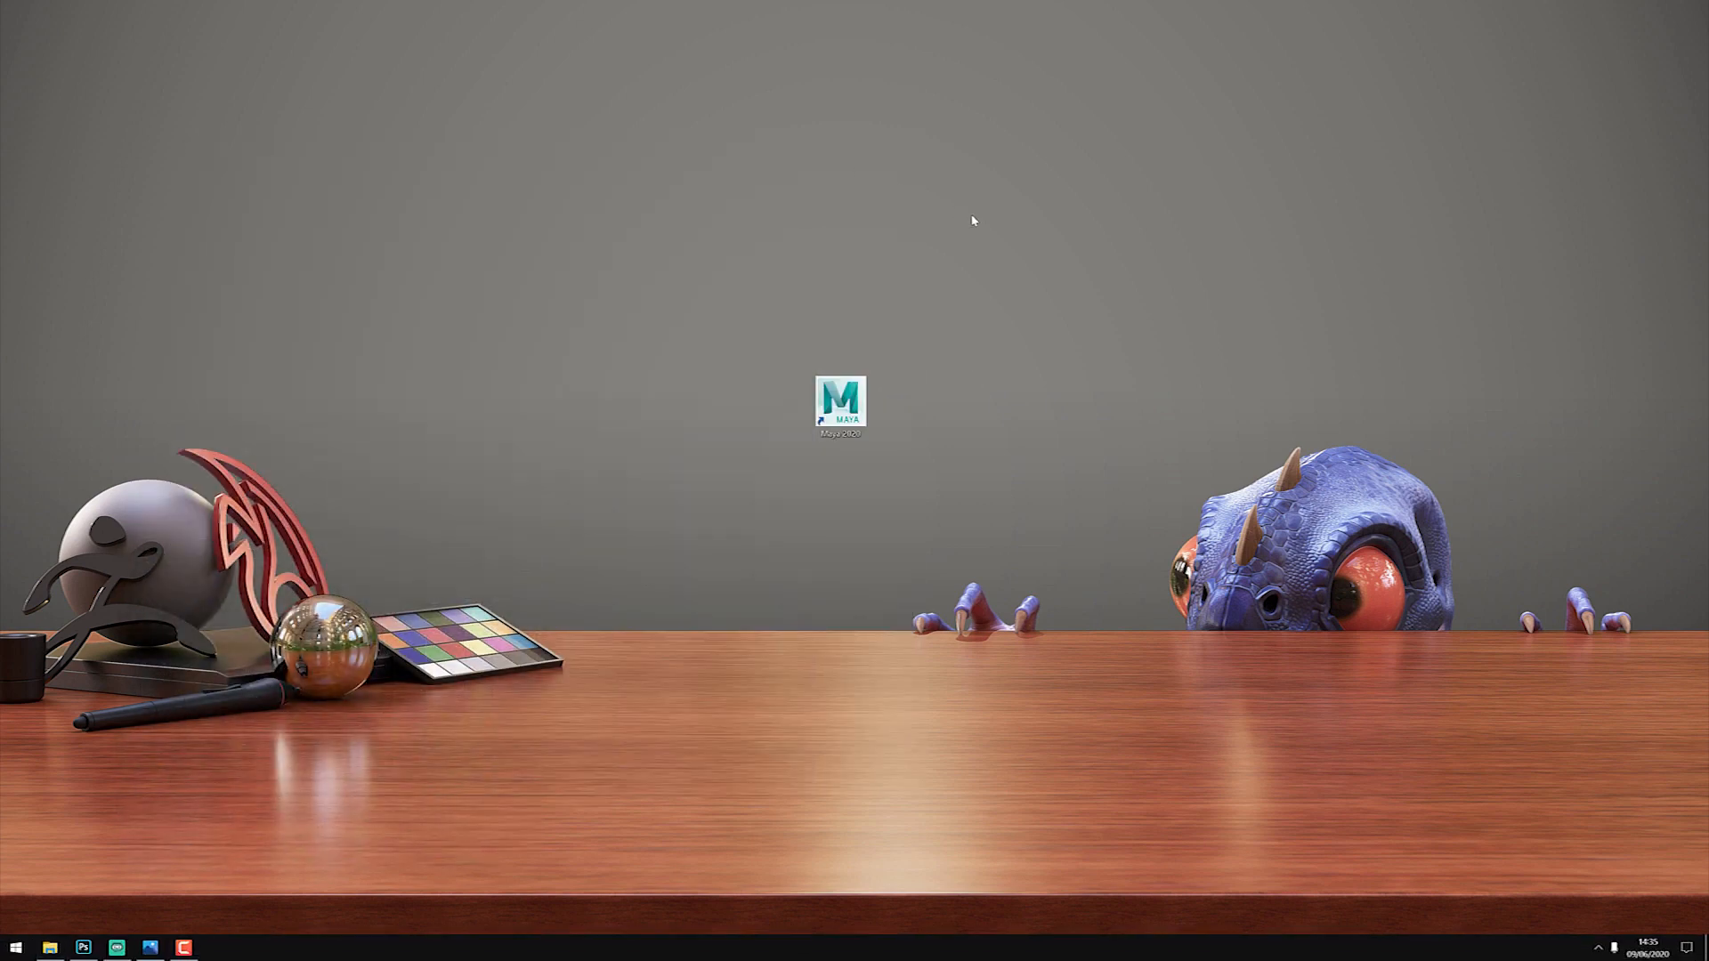